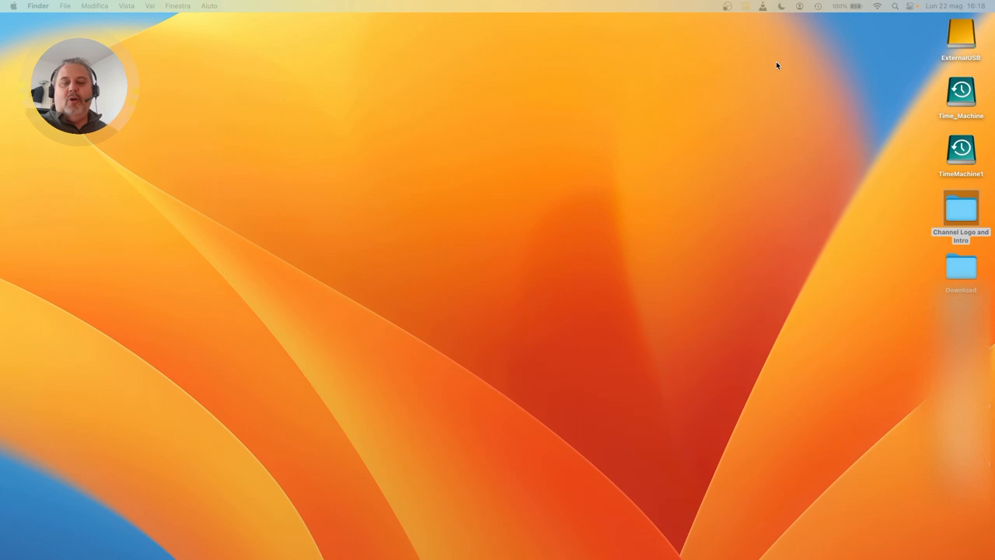
{"action": "mouse_move", "coordinate": [914, 12]}
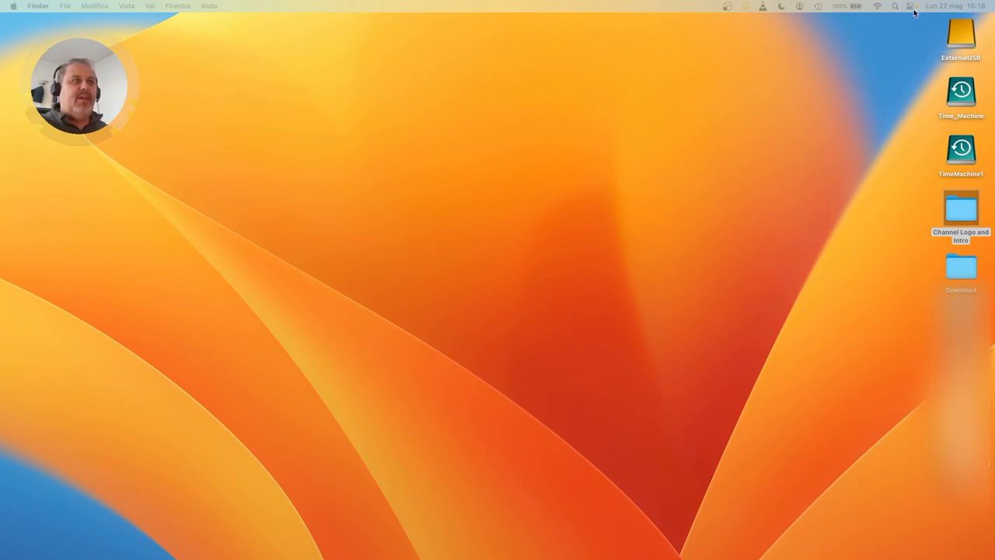
Bring up the macOS Control Centre from the menu bar
{"action": "left_click", "coordinate": [910, 6]}
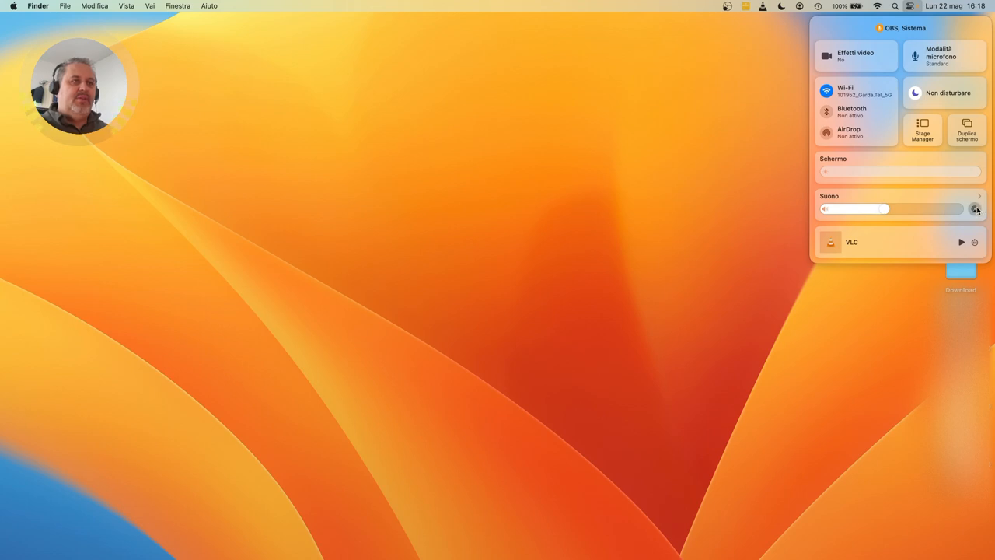
In Sound settings, try MIGHTY PLUG PRO USB as output, then restore the Jabra EVOLVE 20 MS
{"action": "left_click", "coordinate": [977, 196]}
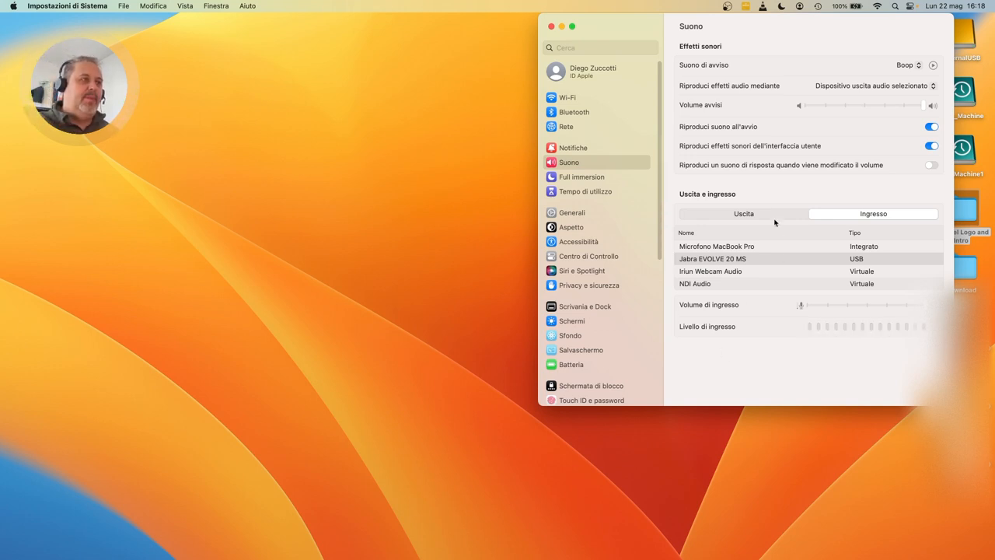
{"action": "left_click", "coordinate": [743, 213]}
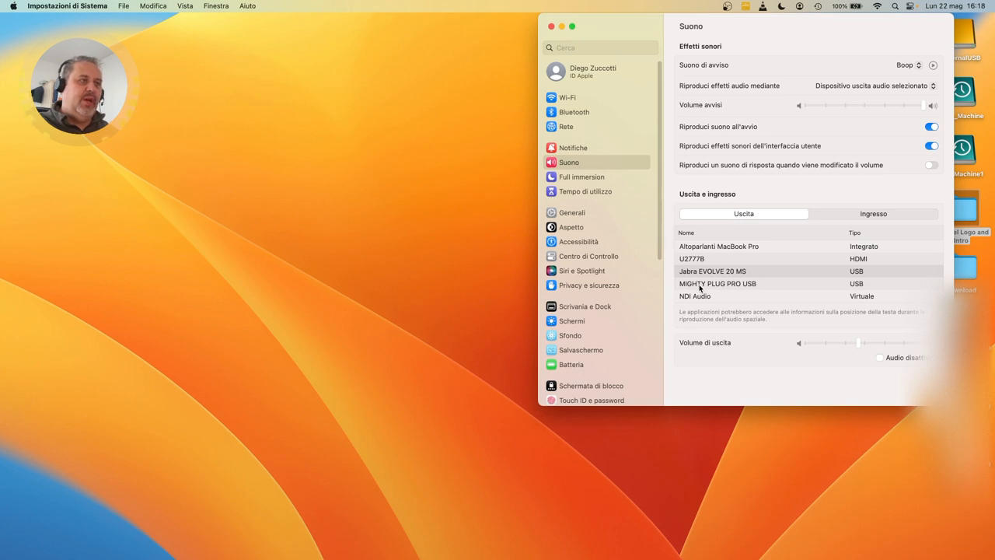
{"action": "left_click", "coordinate": [716, 282]}
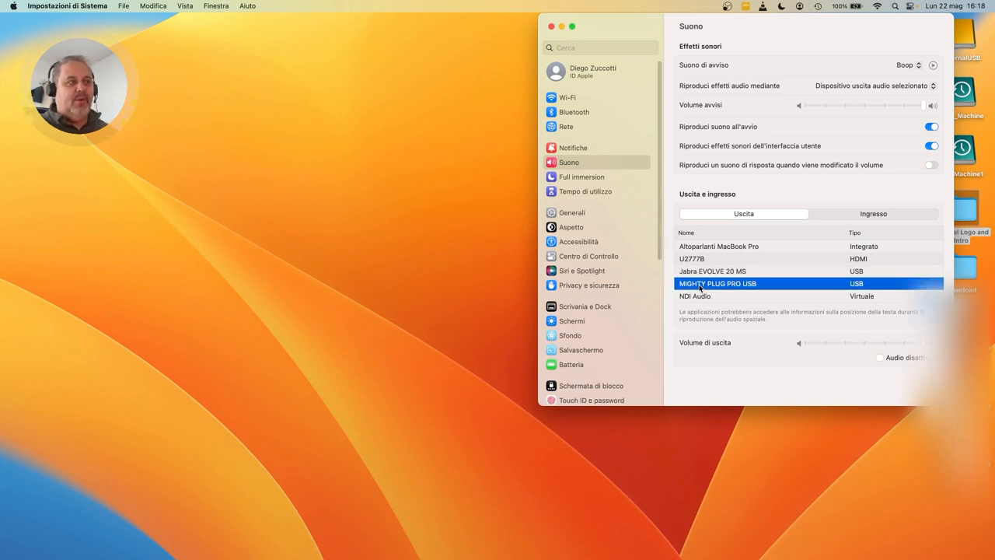
{"action": "left_click", "coordinate": [711, 271]}
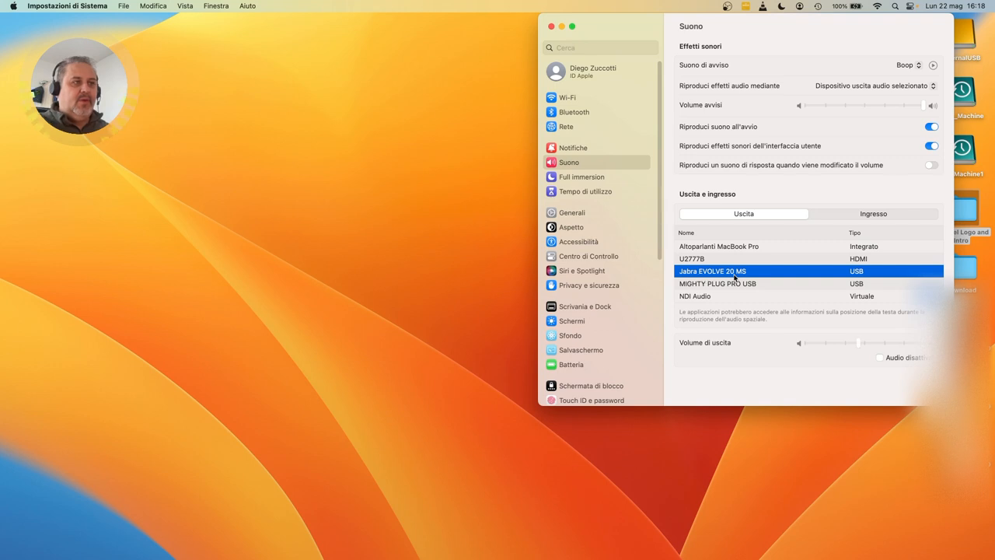
{"action": "mouse_move", "coordinate": [804, 247]}
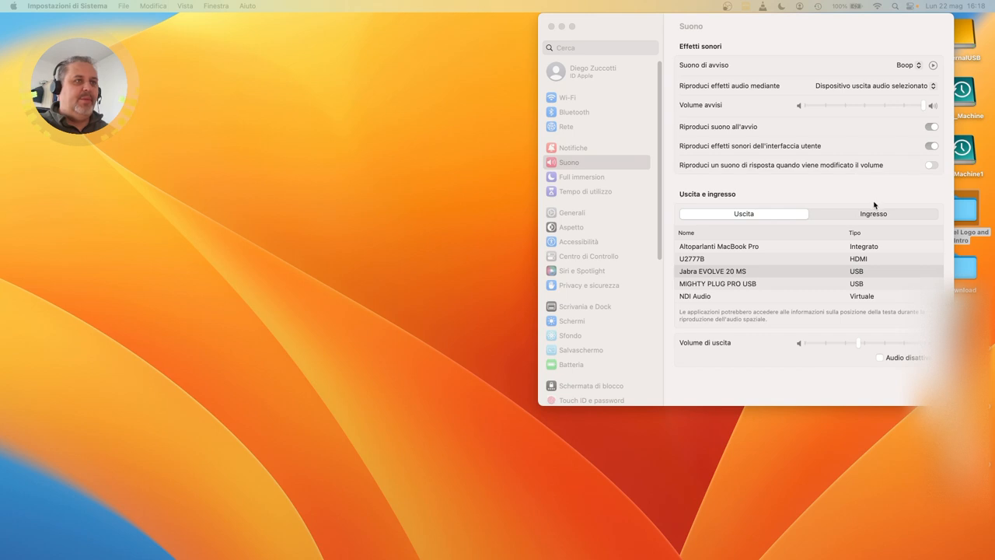
Review the Input and Output device lists a few times, then close Sound settings
{"action": "left_click", "coordinate": [874, 213]}
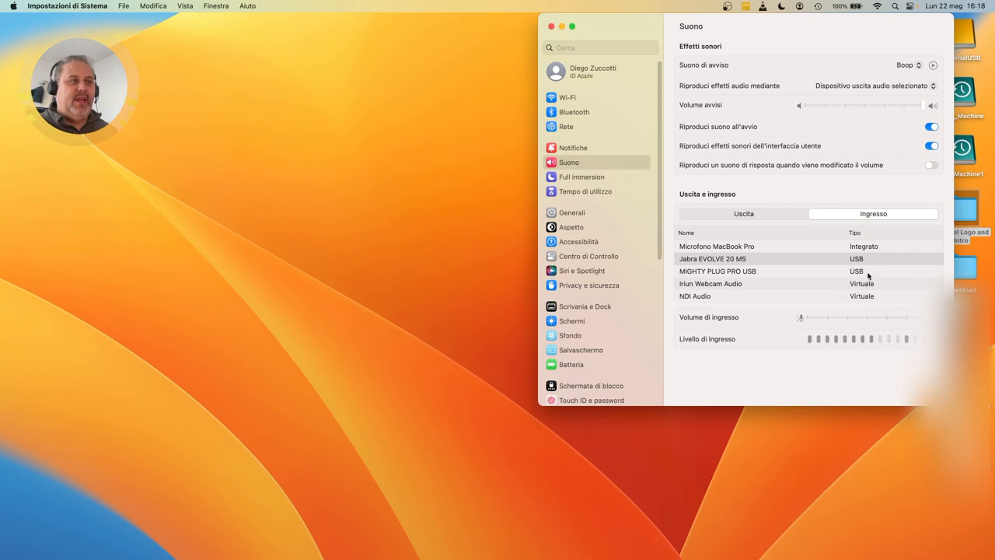
{"action": "left_click", "coordinate": [743, 213]}
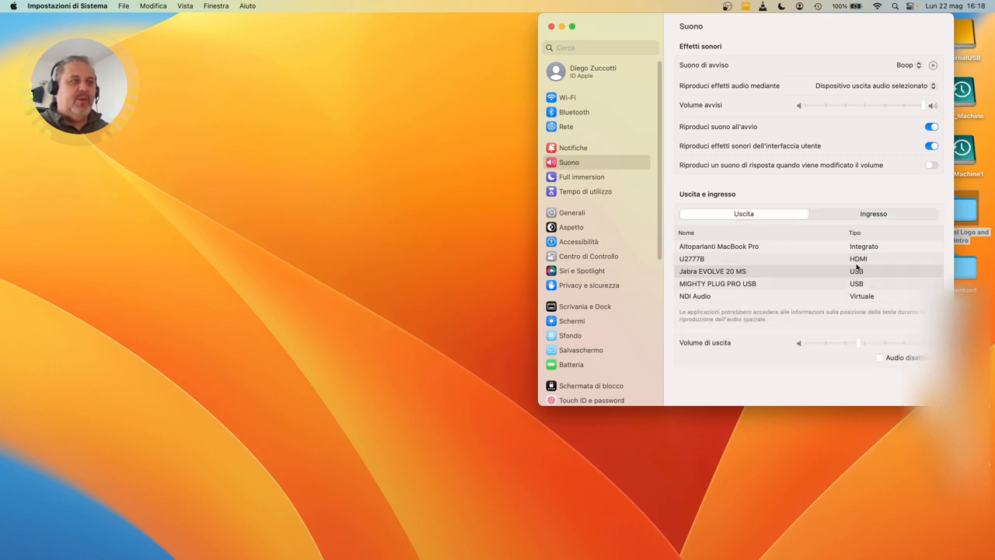
{"action": "left_click", "coordinate": [872, 213]}
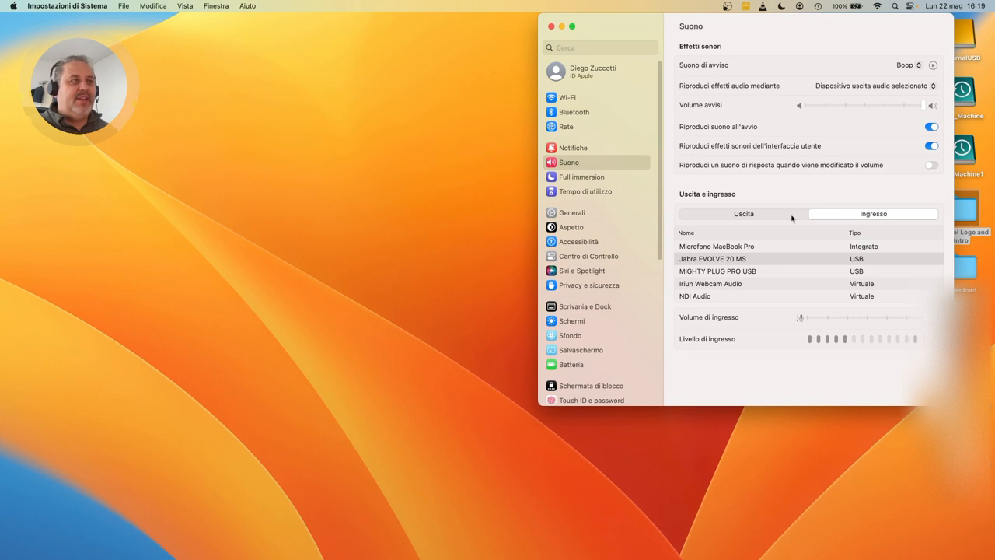
{"action": "left_click", "coordinate": [743, 213]}
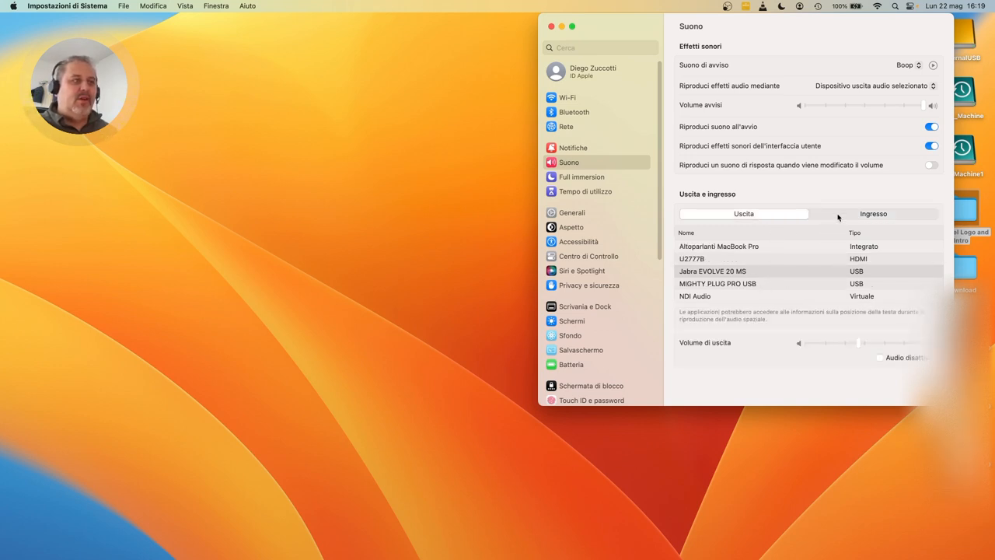
{"action": "left_click", "coordinate": [873, 213]}
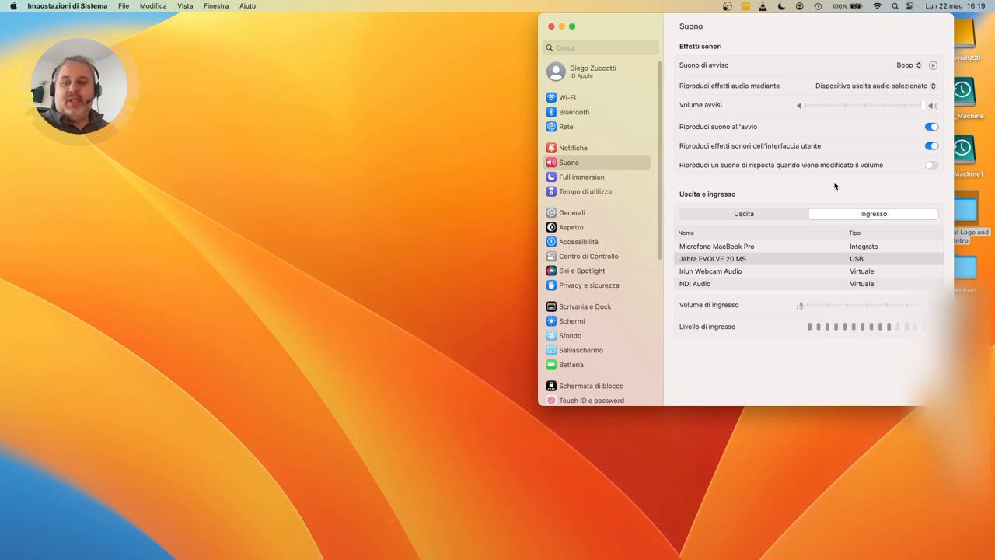
{"action": "mouse_move", "coordinate": [707, 137]}
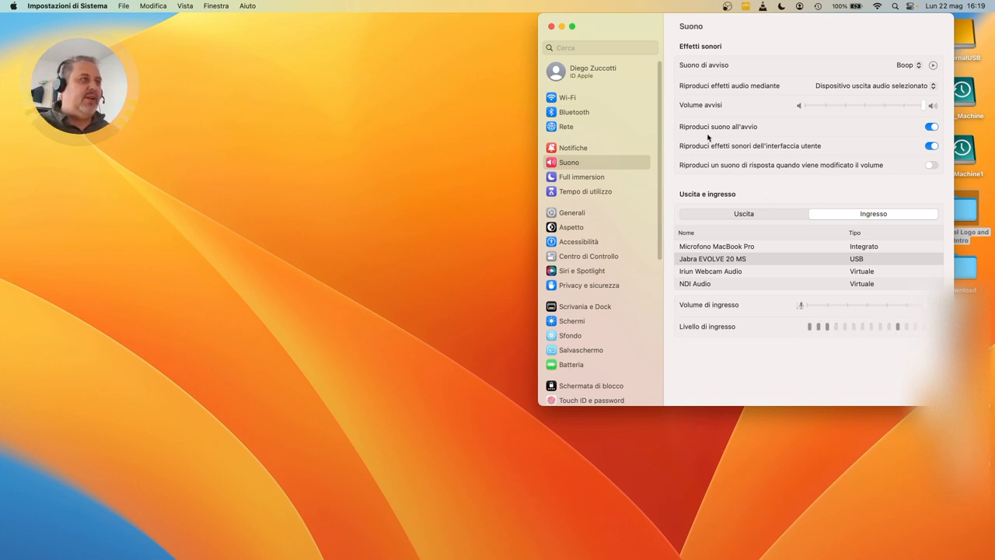
{"action": "left_click", "coordinate": [550, 24]}
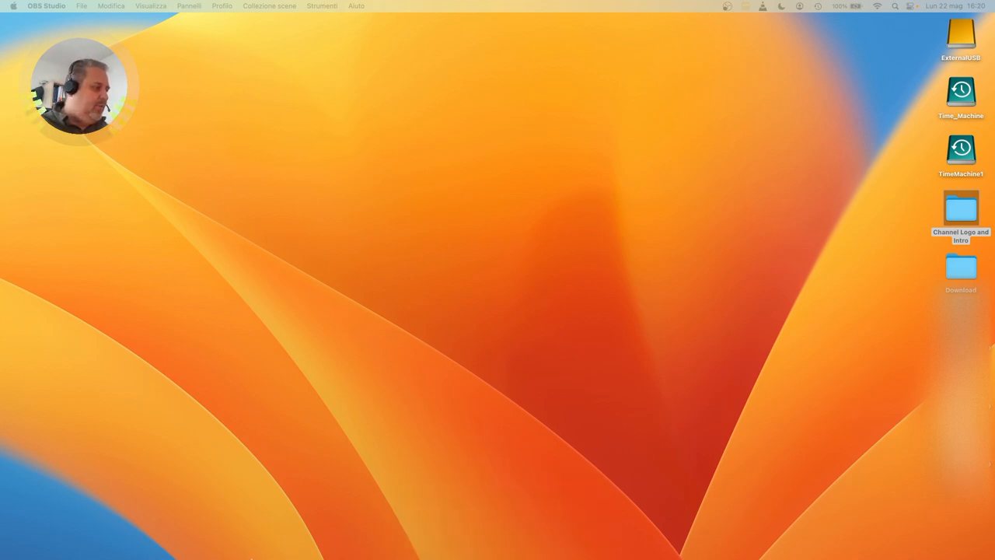
Search Google for 'nux mighty plug pro' and open the Mighty Plug Pro page on nuxefx.com
{"action": "left_click", "coordinate": [143, 550]}
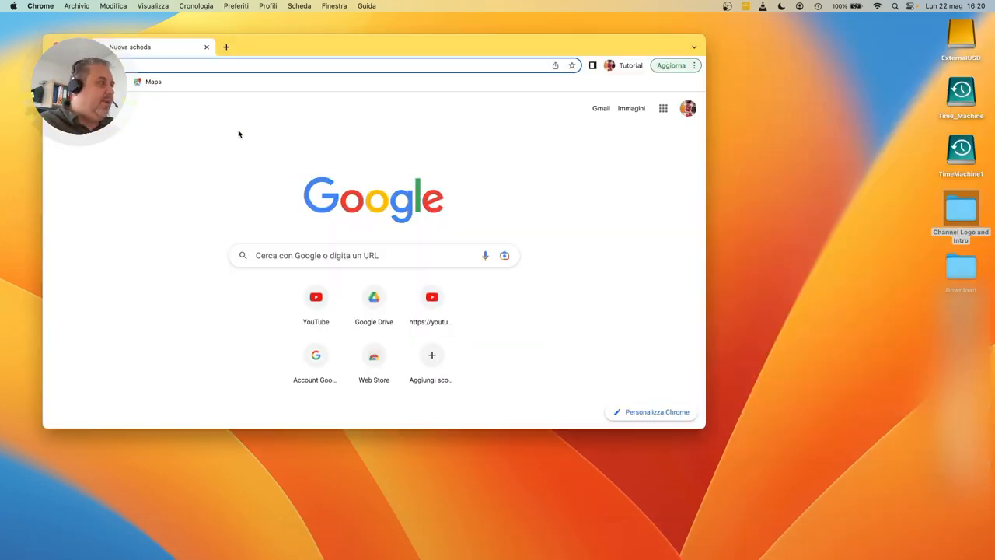
{"action": "type", "text": "nux mighty plug pro"}
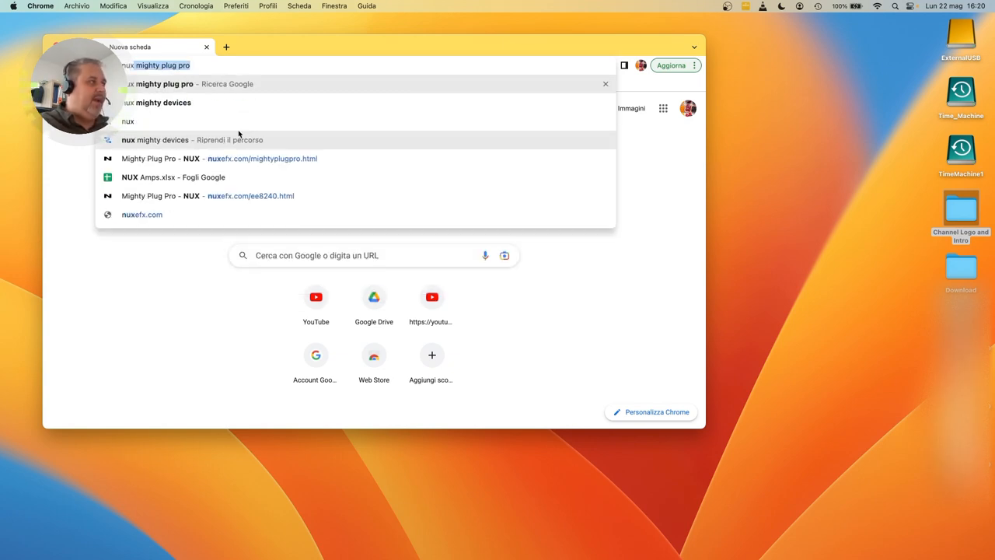
{"action": "key", "text": "Enter"}
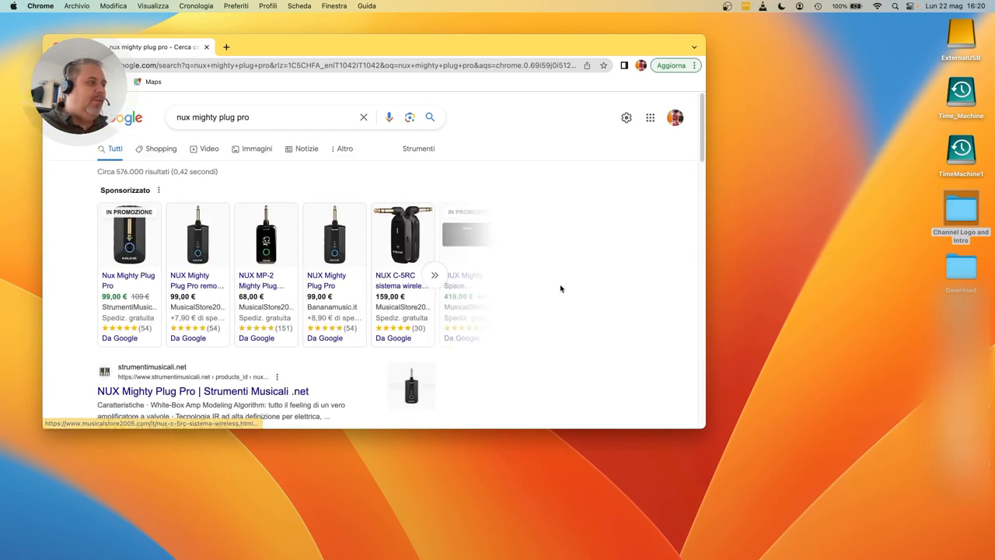
{"action": "scroll", "scroll_direction": "down", "scroll_amount": 3}
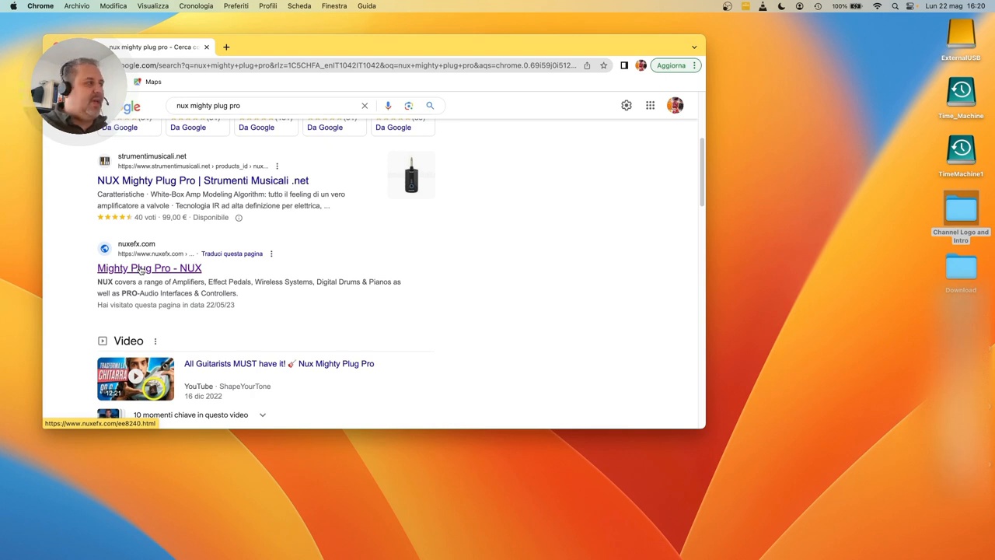
{"action": "left_click", "coordinate": [149, 267]}
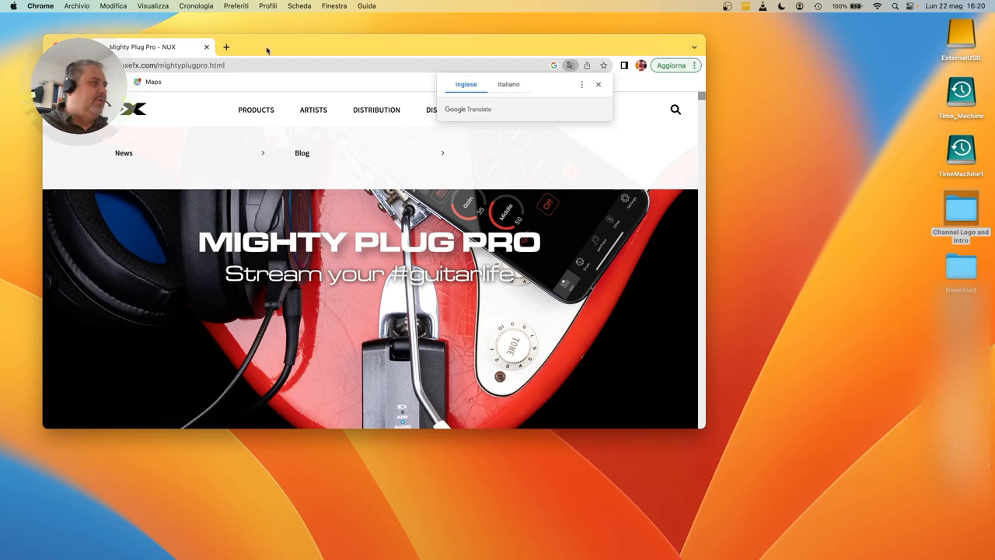
Maximize the browser, dismiss the translation notice and scroll to the Firmwares downloads
{"action": "left_click", "coordinate": [599, 84]}
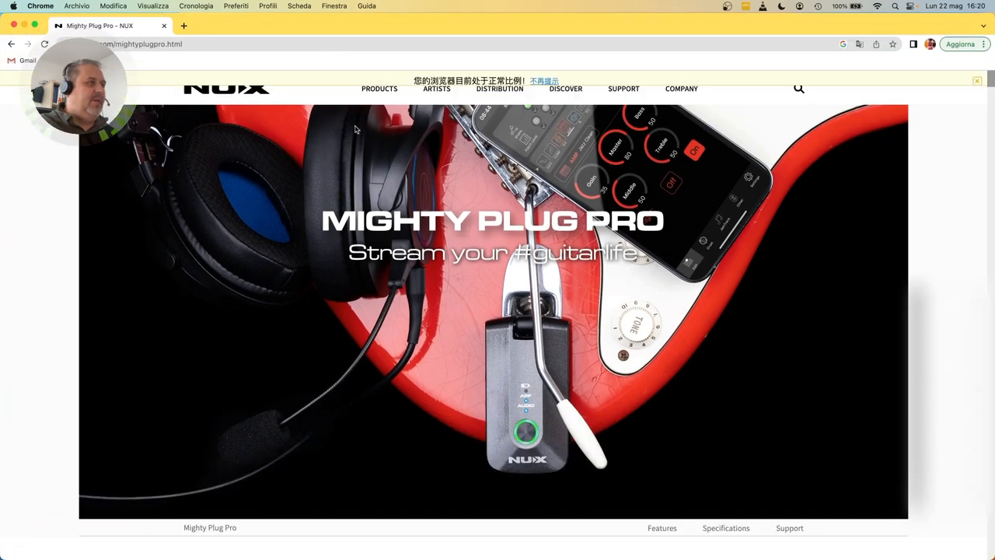
{"action": "left_click", "coordinate": [976, 81]}
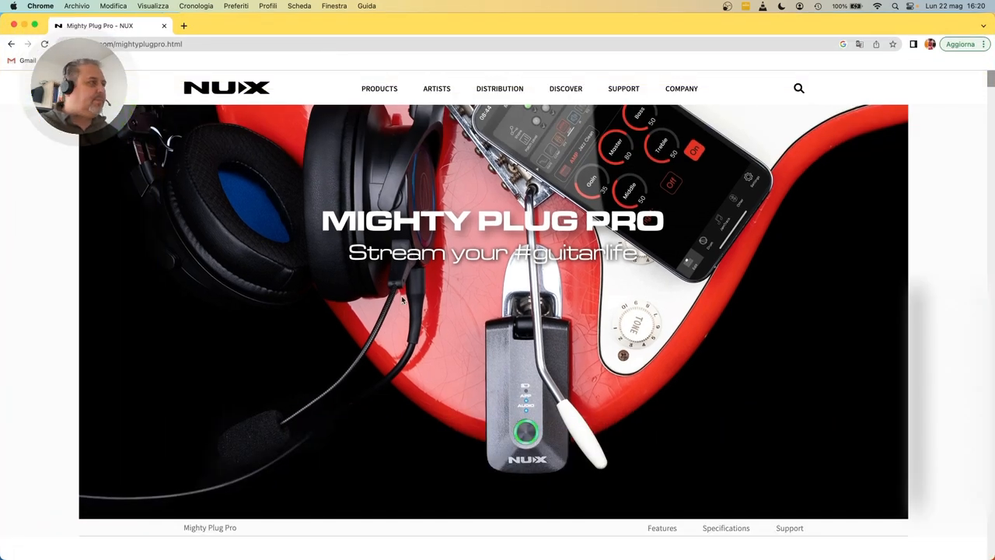
{"action": "mouse_move", "coordinate": [749, 500]}
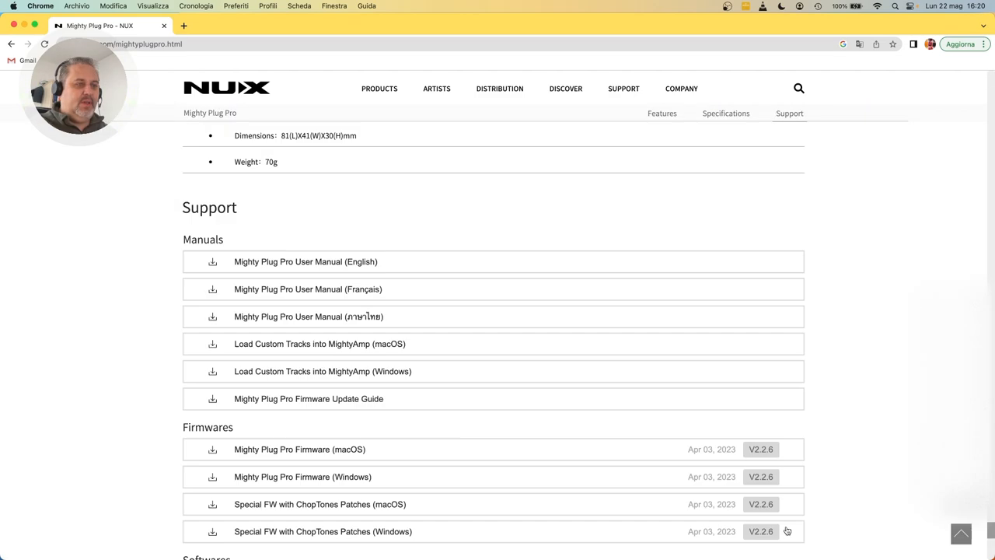
{"action": "scroll", "scroll_direction": "down", "scroll_amount": 3}
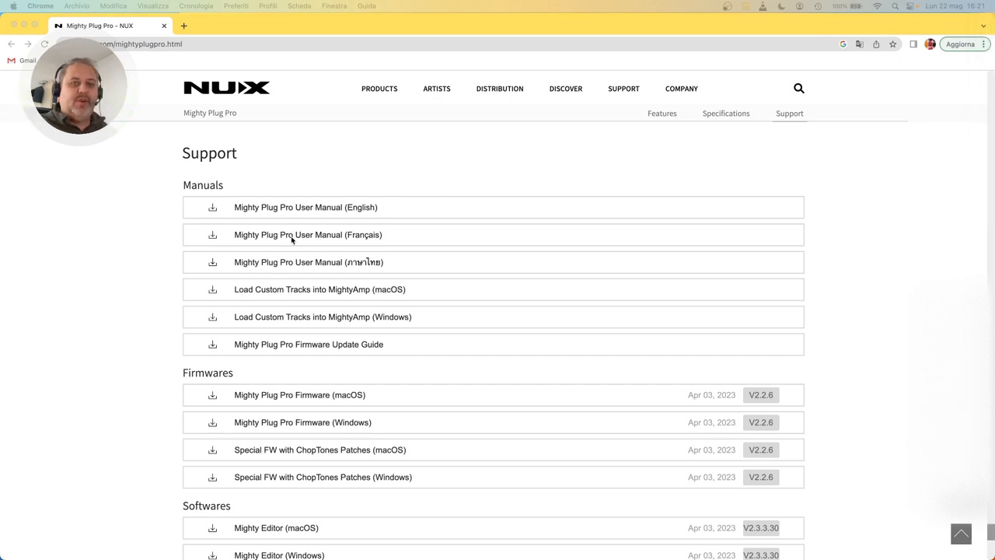
{"action": "mouse_move", "coordinate": [600, 303]}
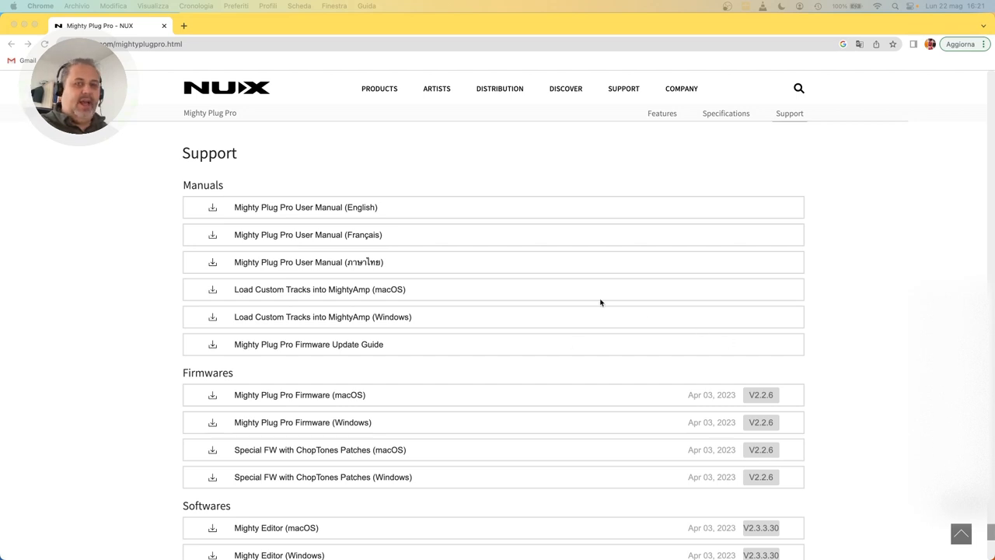
{"action": "mouse_move", "coordinate": [317, 300]}
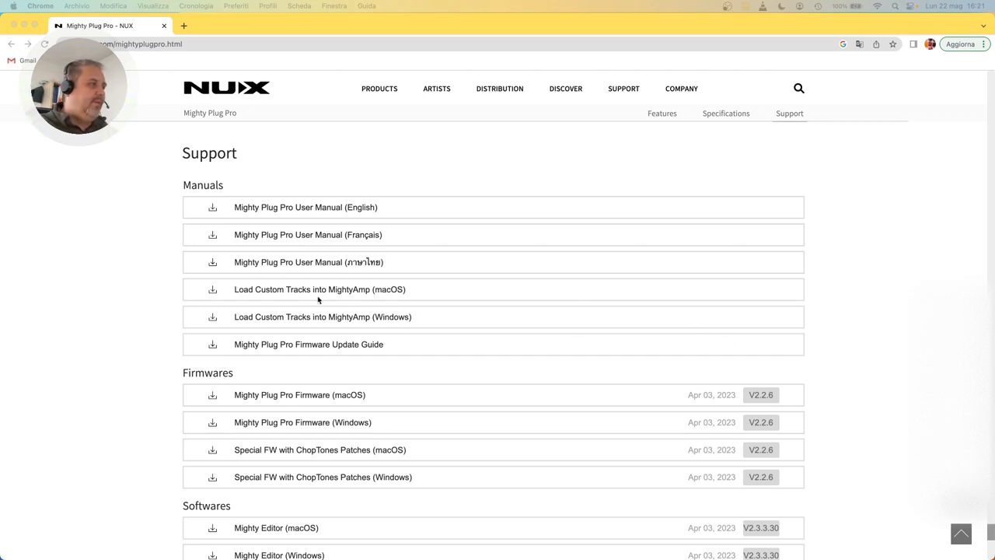
{"action": "mouse_move", "coordinate": [316, 221]}
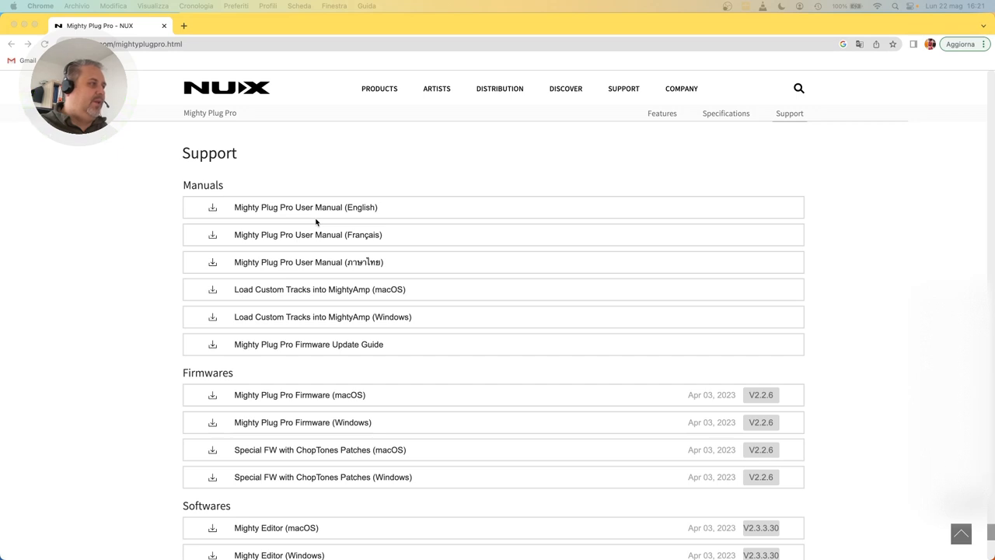
{"action": "mouse_move", "coordinate": [357, 299]}
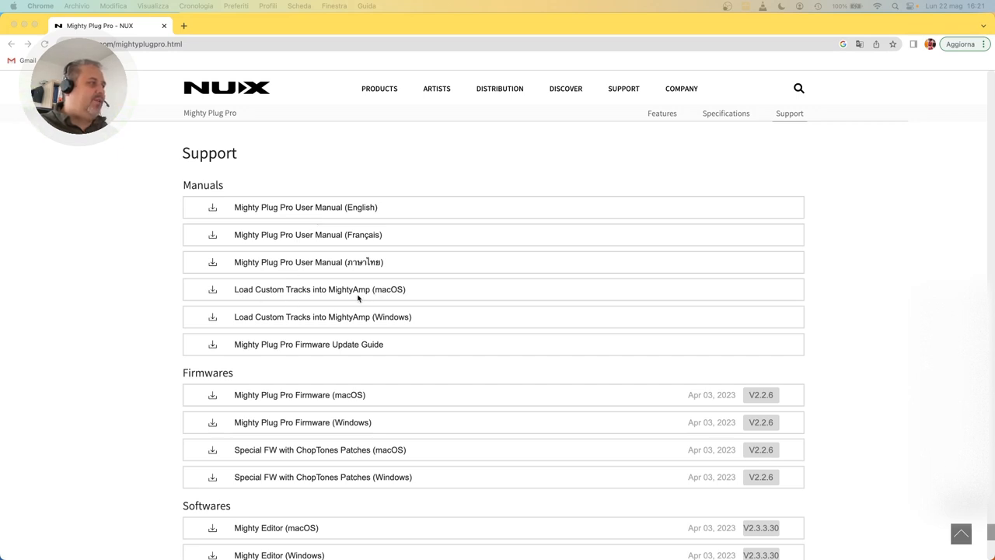
{"action": "mouse_move", "coordinate": [362, 303]}
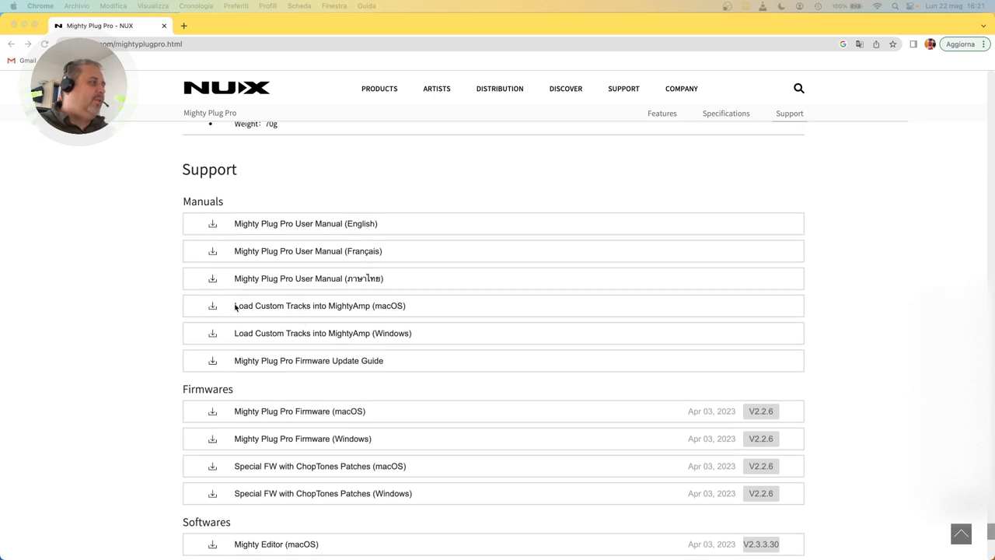
{"action": "scroll", "scroll_direction": "down", "scroll_amount": 3}
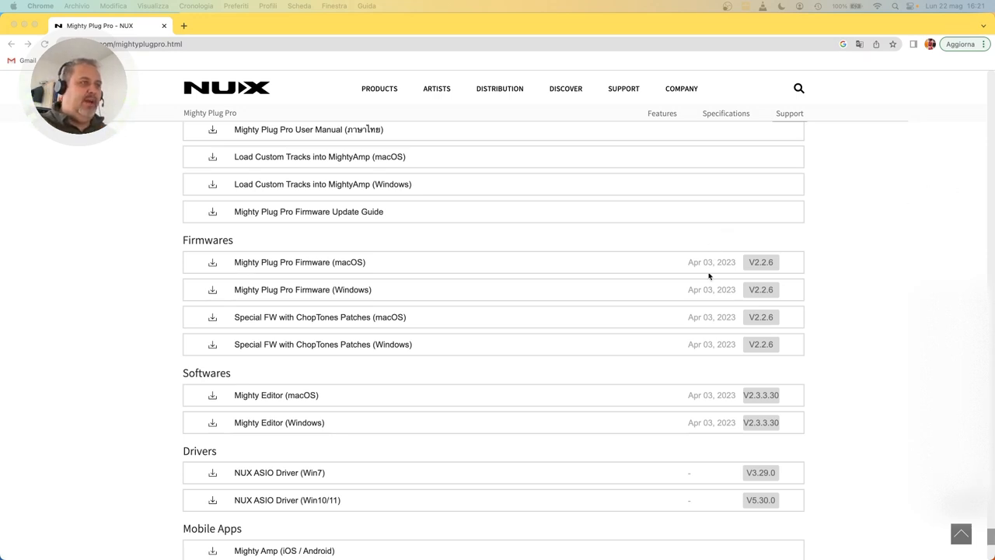
{"action": "mouse_move", "coordinate": [715, 274]}
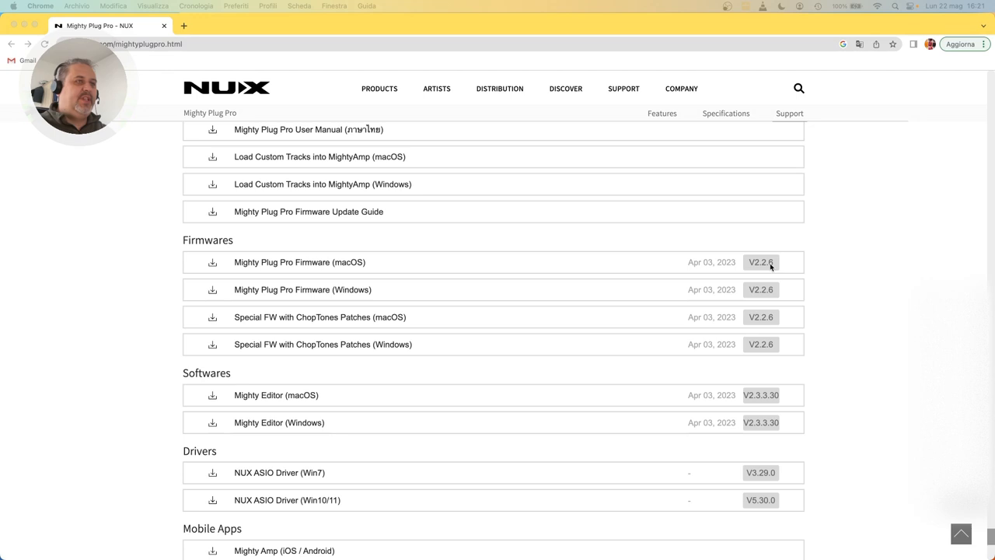
{"action": "mouse_move", "coordinate": [584, 288]}
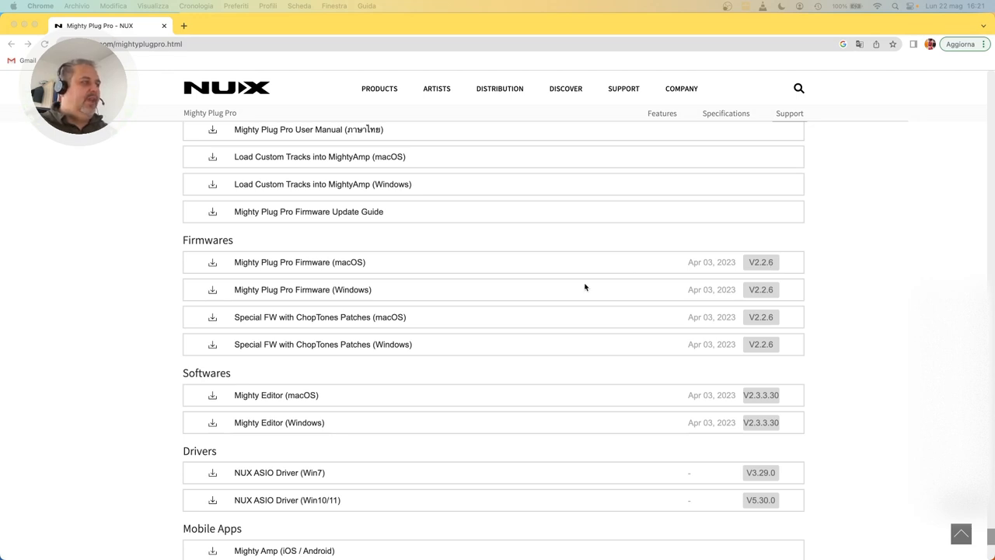
{"action": "mouse_move", "coordinate": [597, 293]}
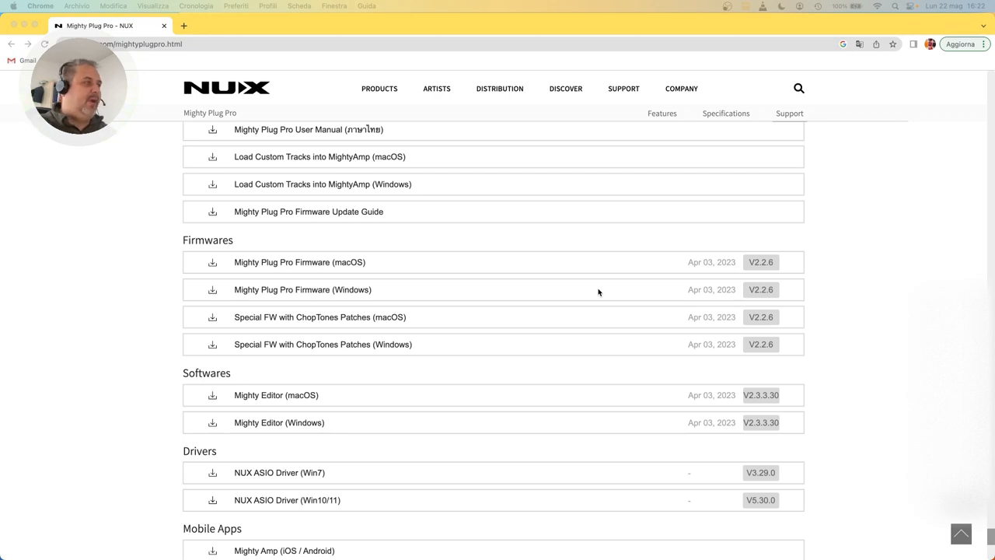
{"action": "mouse_move", "coordinate": [314, 299]}
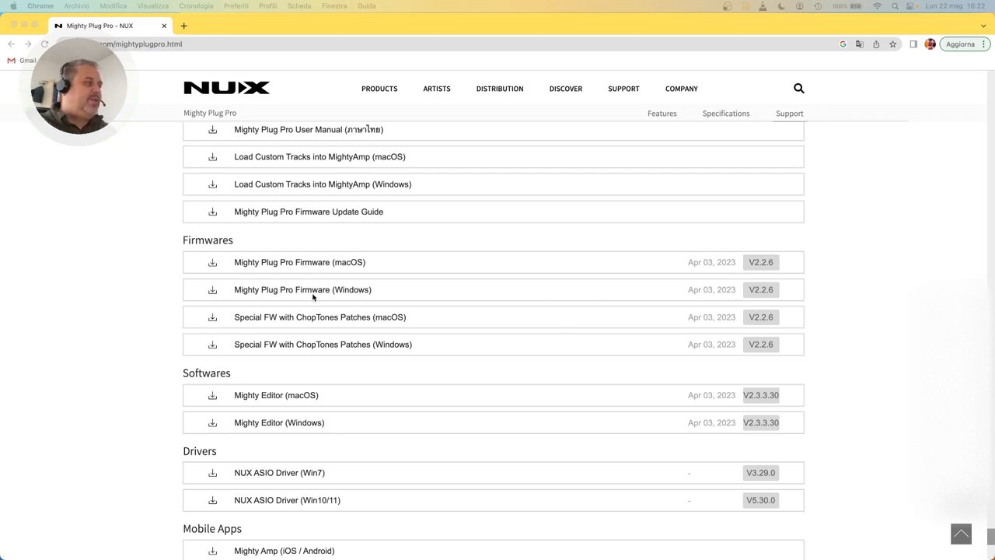
{"action": "mouse_move", "coordinate": [351, 286]}
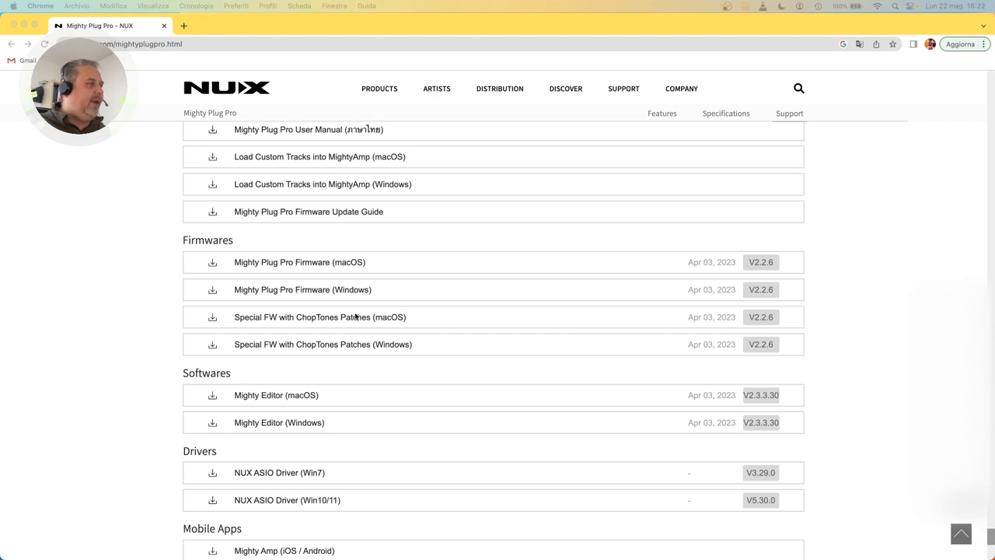
{"action": "mouse_move", "coordinate": [310, 332]}
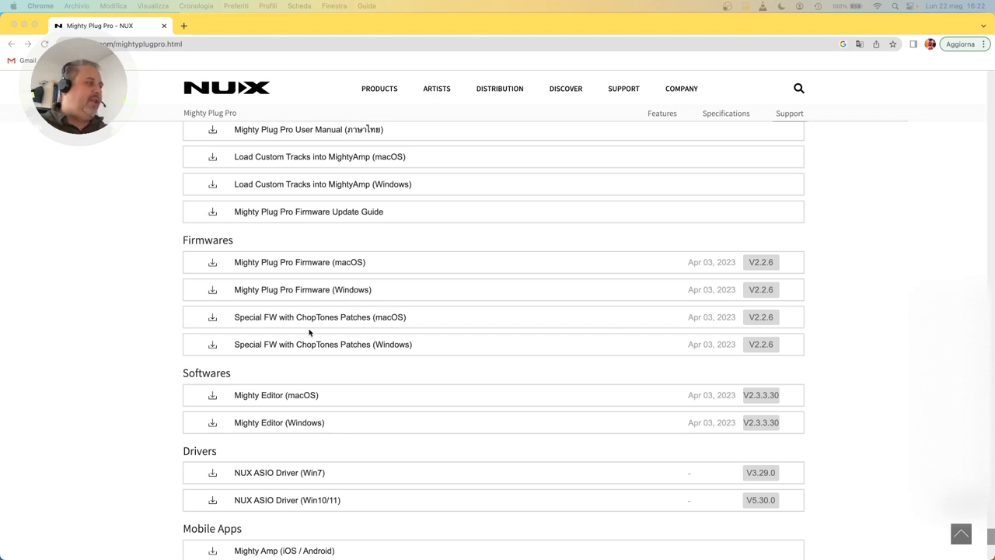
{"action": "mouse_move", "coordinate": [327, 333]}
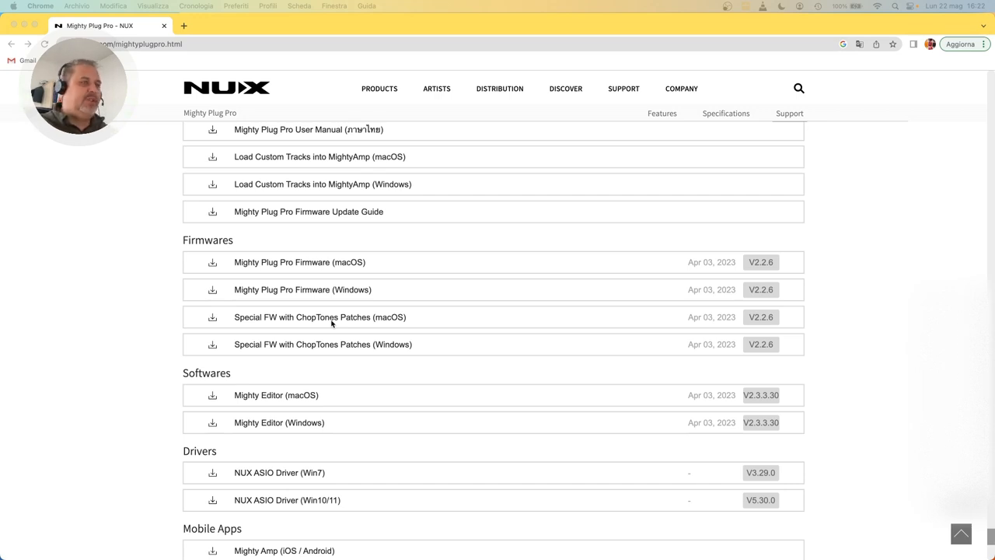
{"action": "mouse_move", "coordinate": [370, 331]}
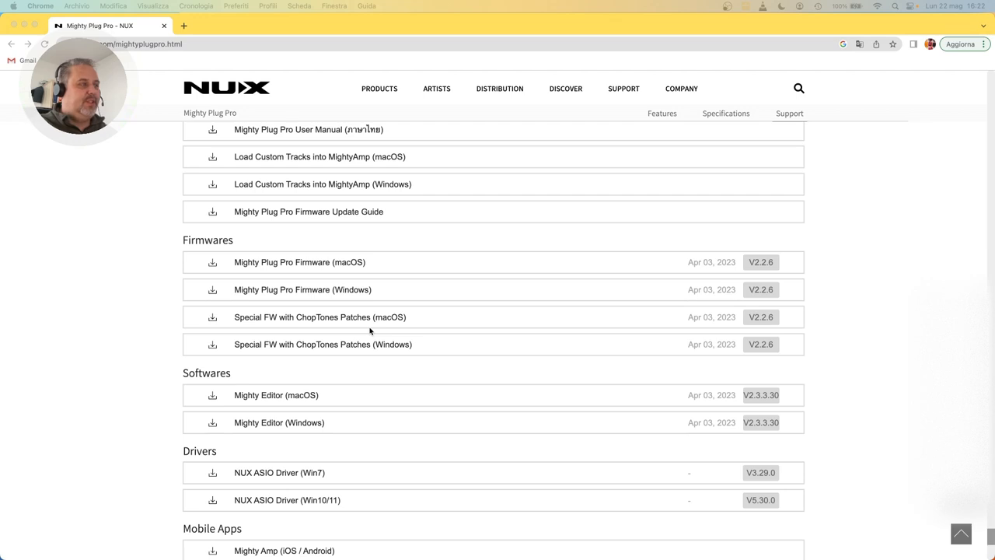
{"action": "mouse_move", "coordinate": [443, 331]}
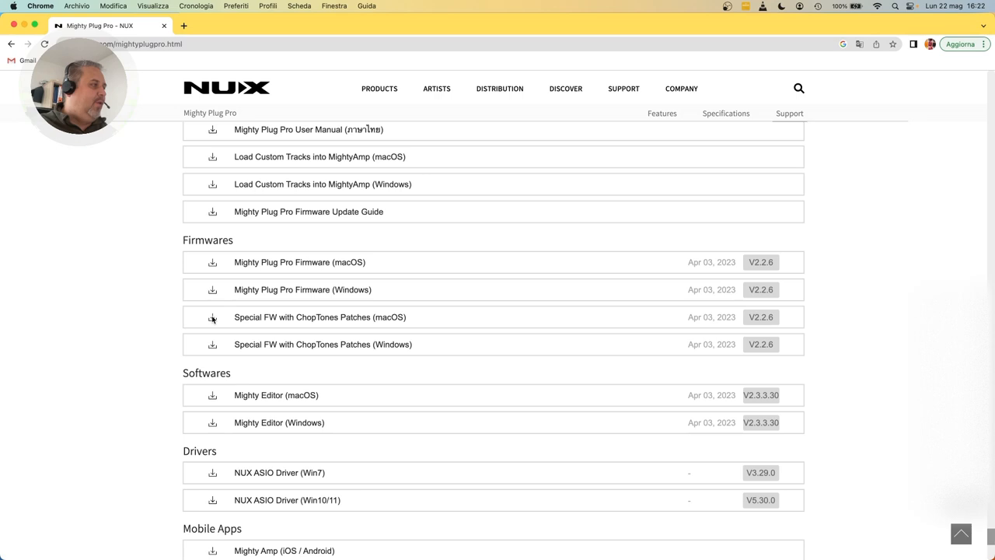
{"action": "mouse_move", "coordinate": [212, 317]}
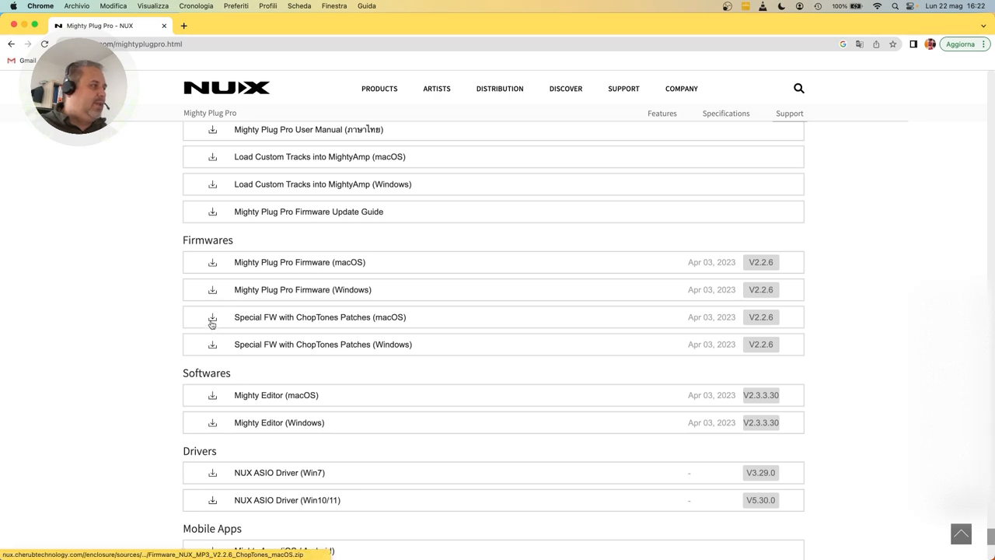
Download the Special FW with ChopTones Patches (macOS) zip and open the unpacked folder
{"action": "left_click", "coordinate": [211, 317]}
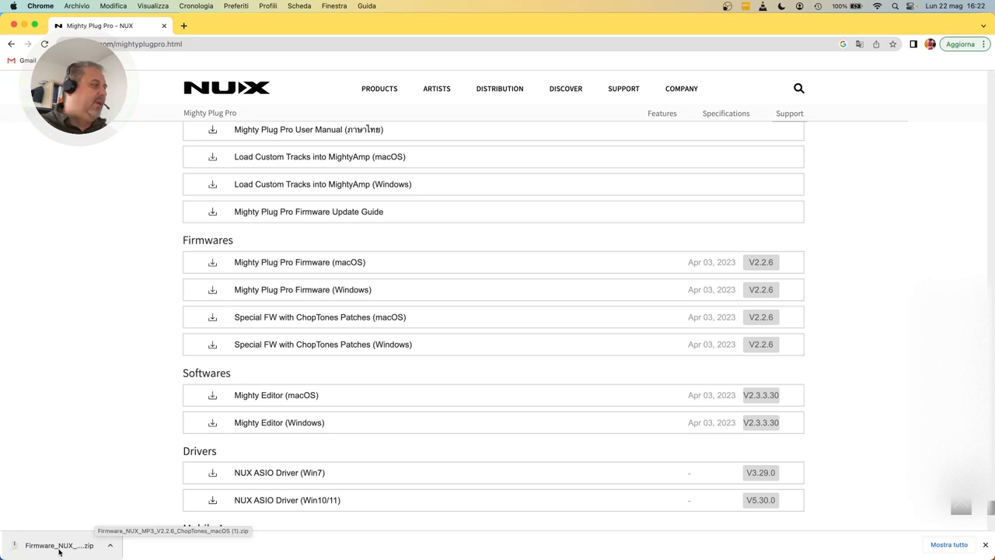
{"action": "left_click", "coordinate": [60, 544]}
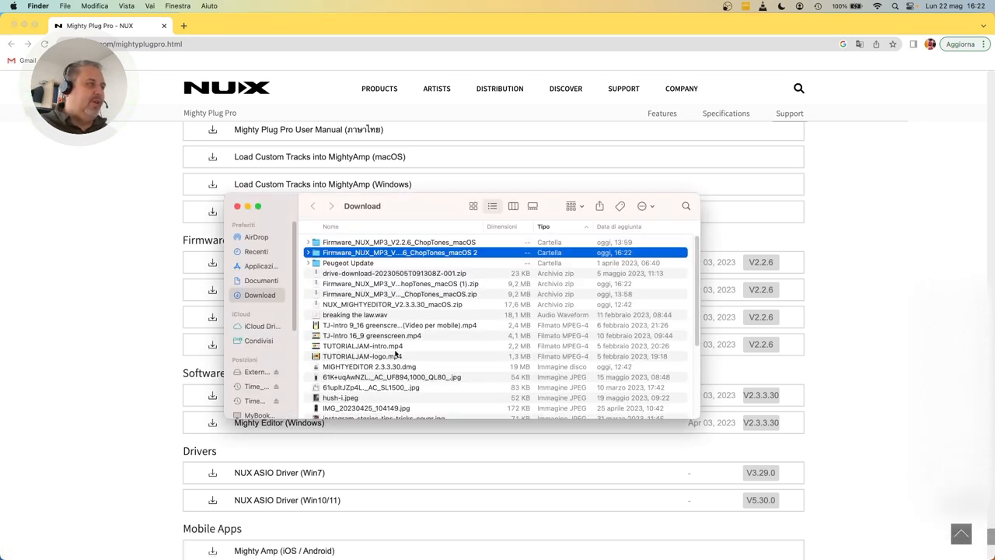
{"action": "double_click", "coordinate": [398, 251]}
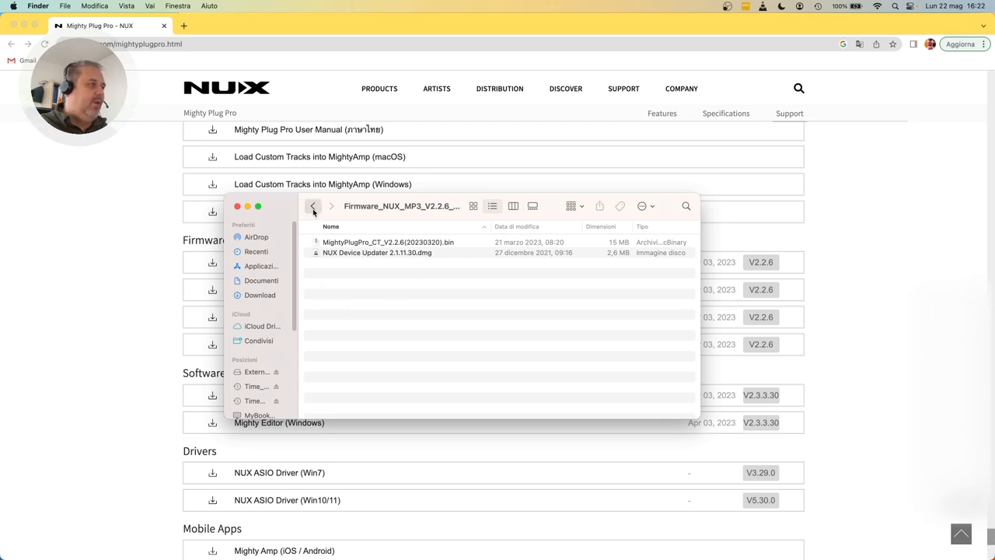
{"action": "right_click", "coordinate": [398, 252]}
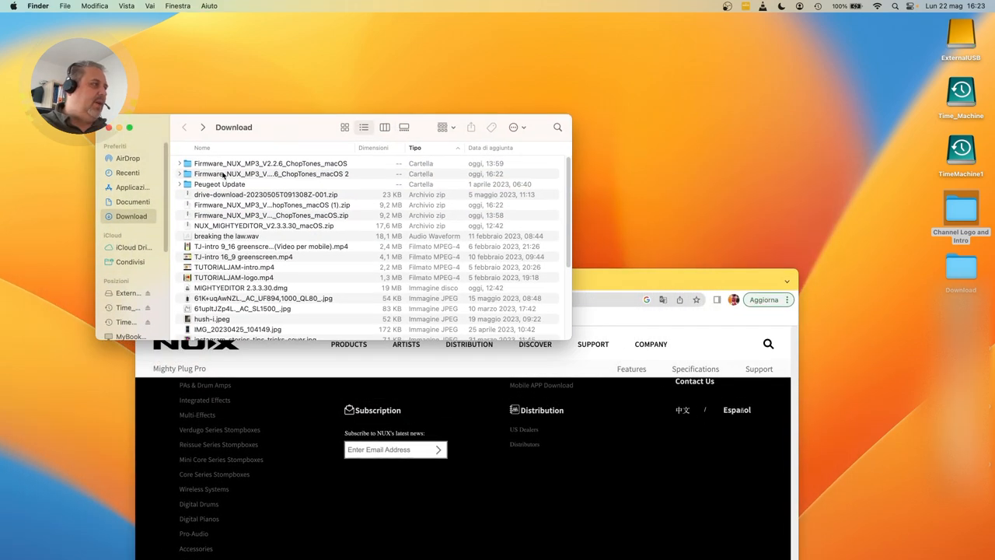
Remove the duplicate folder from Downloads, extract the desktop firmware zip via Apri, return to Chrome
{"action": "left_click_drag", "start_coordinate": [272, 174], "coordinate": [653, 86]}
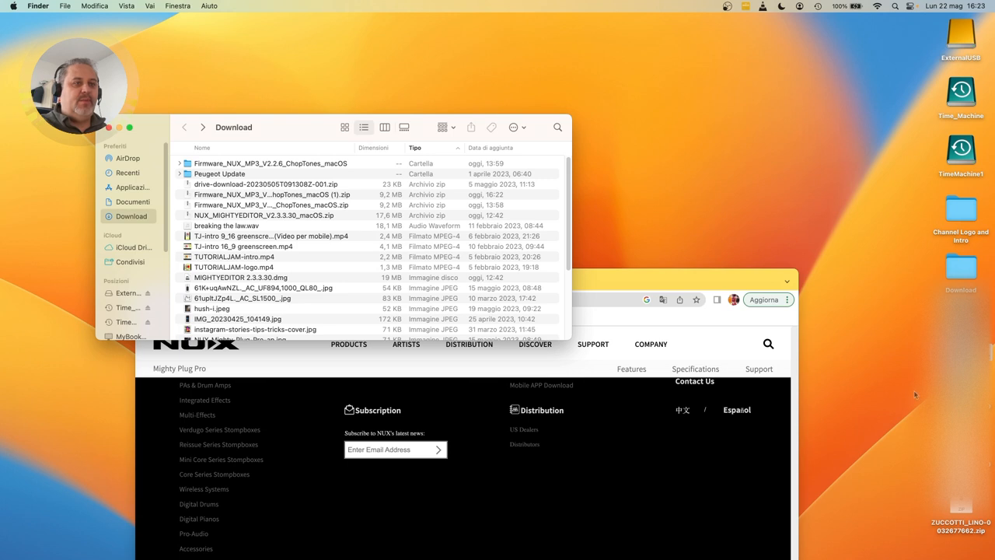
{"action": "left_click", "coordinate": [960, 525]}
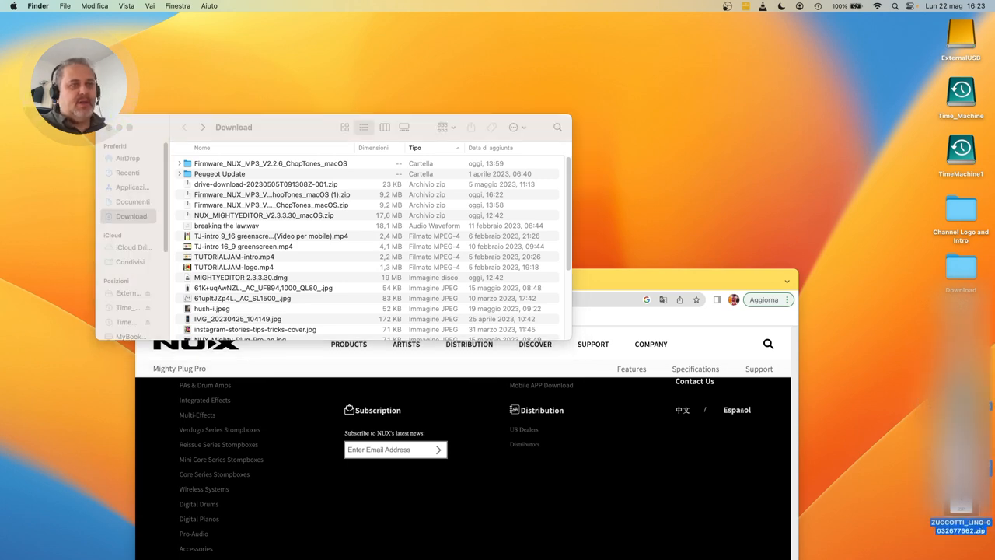
{"action": "right_click", "coordinate": [960, 526]}
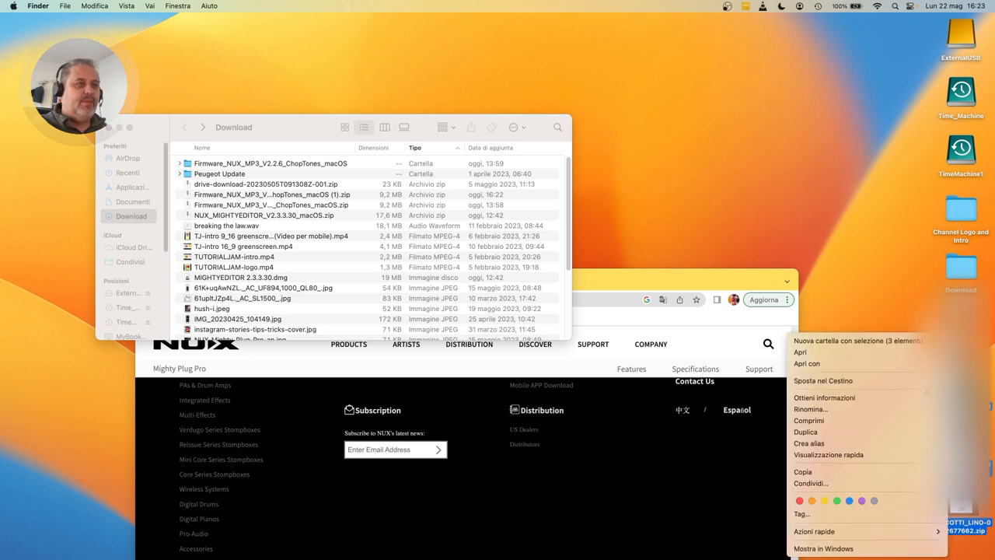
{"action": "left_click", "coordinate": [855, 360]}
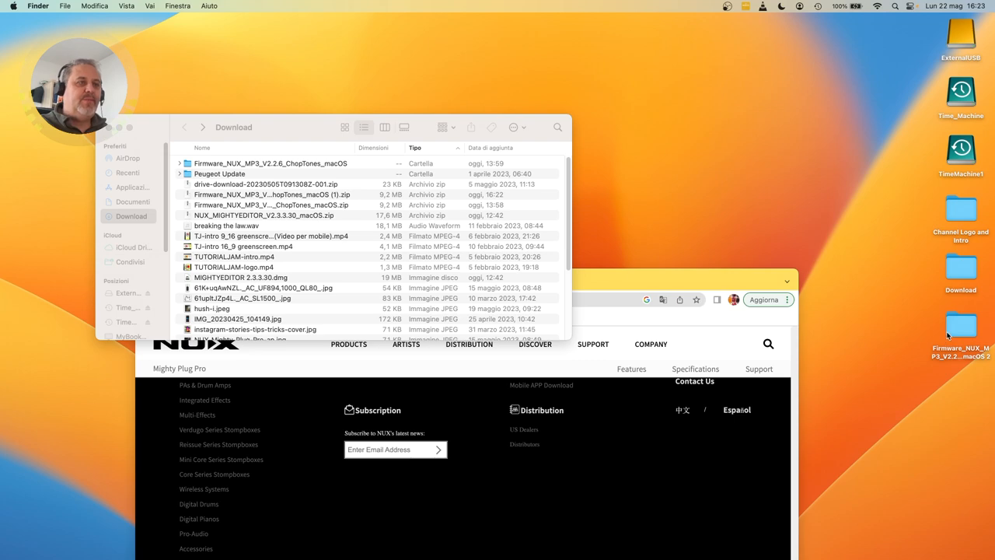
{"action": "left_click", "coordinate": [961, 326]}
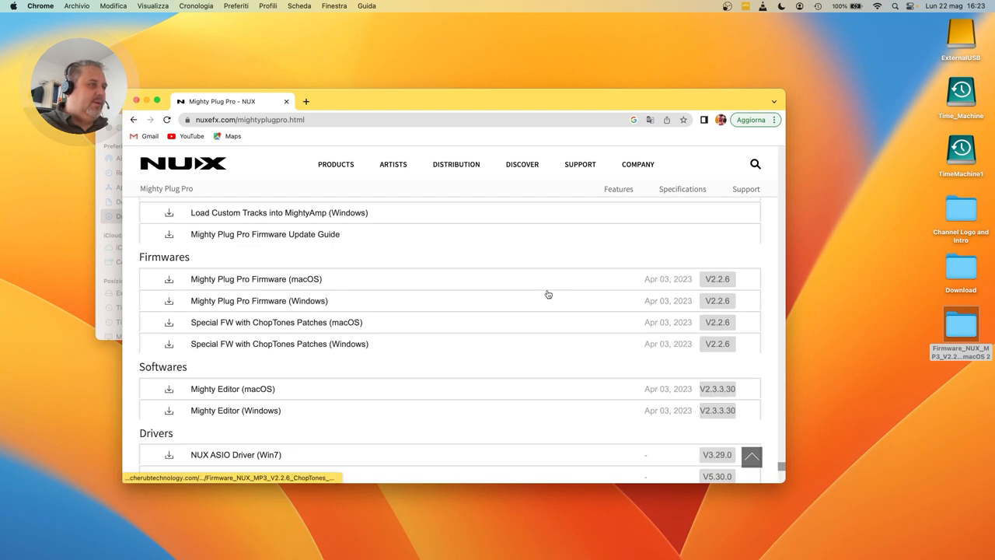
Scroll the support page through the editor software, ASIO drivers and release notes
{"action": "scroll", "scroll_direction": "down", "scroll_amount": 3}
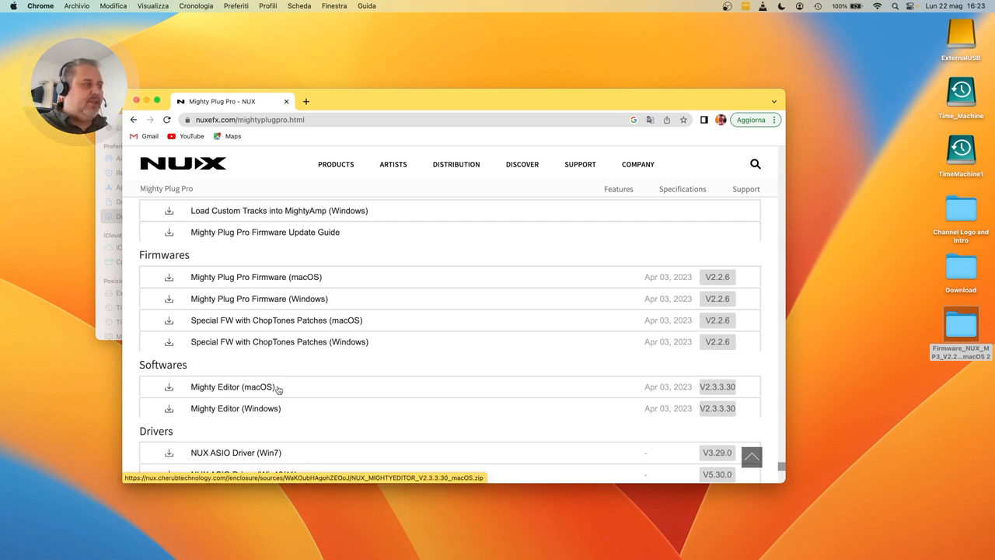
{"action": "mouse_move", "coordinate": [393, 398]}
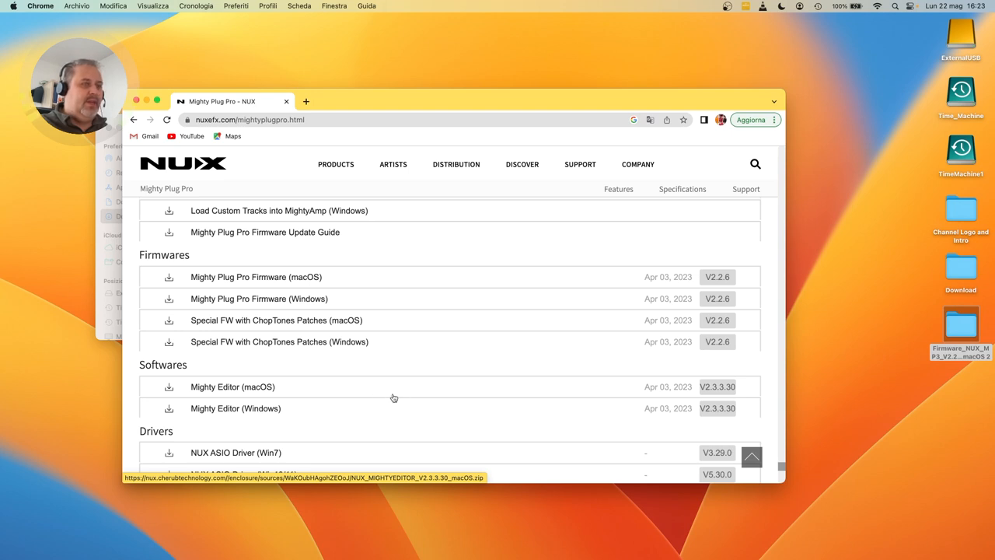
{"action": "scroll", "scroll_direction": "down", "scroll_amount": 3}
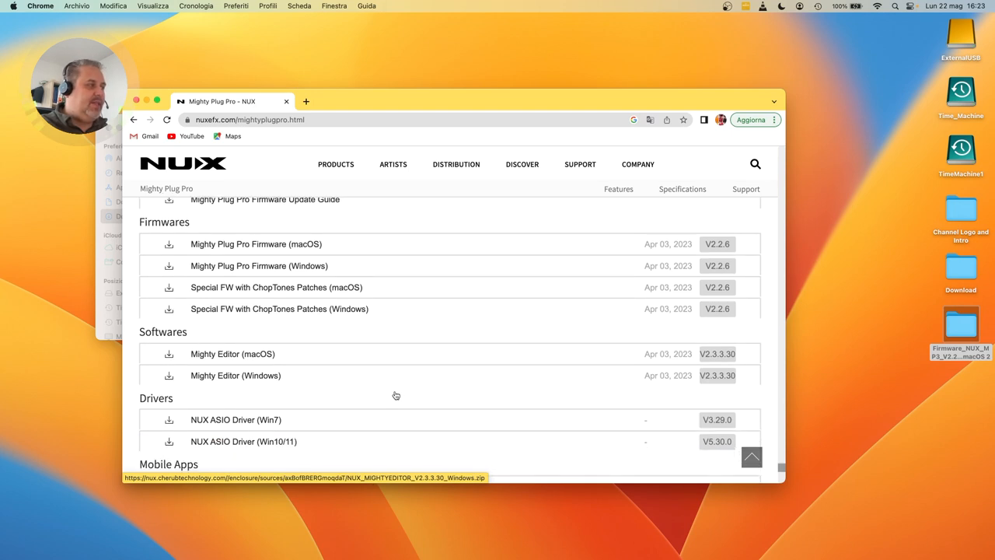
{"action": "scroll", "scroll_direction": "down", "scroll_amount": 3}
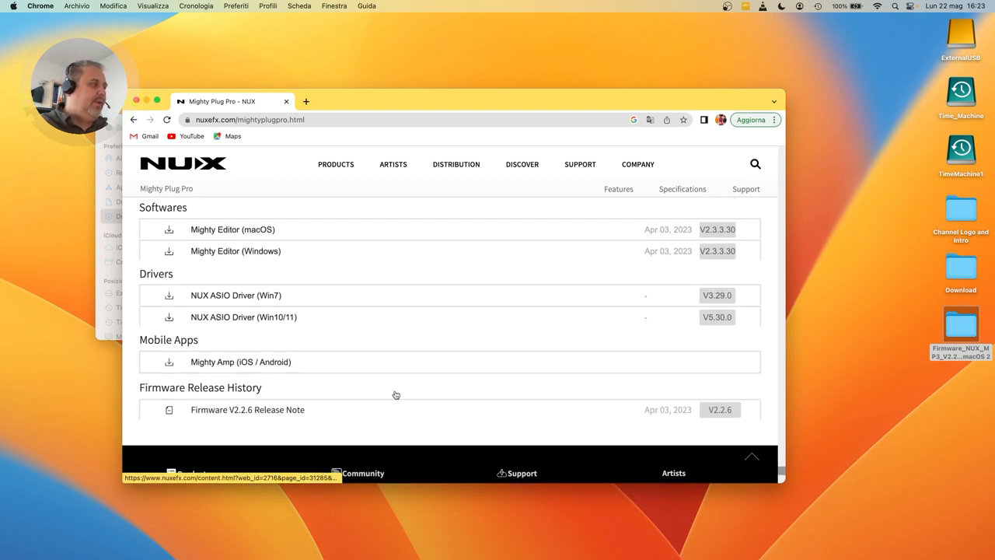
{"action": "scroll", "scroll_direction": "down", "scroll_amount": 3}
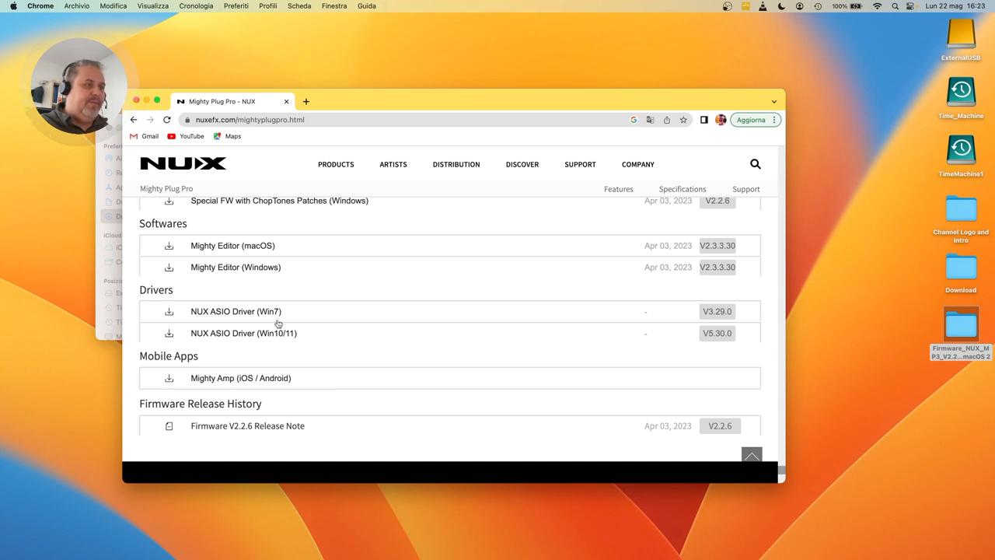
{"action": "mouse_move", "coordinate": [276, 326]}
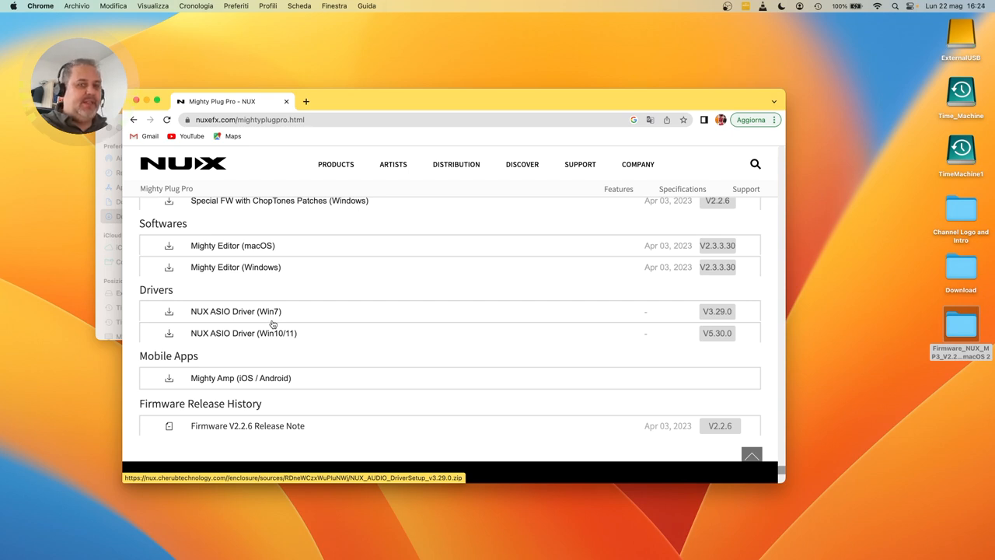
{"action": "mouse_move", "coordinate": [379, 332]}
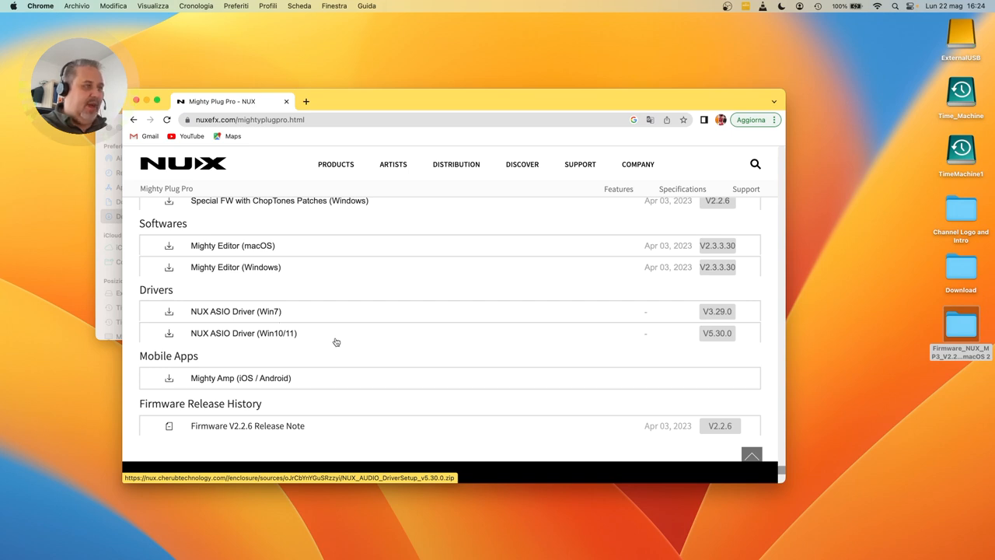
{"action": "mouse_move", "coordinate": [274, 336]}
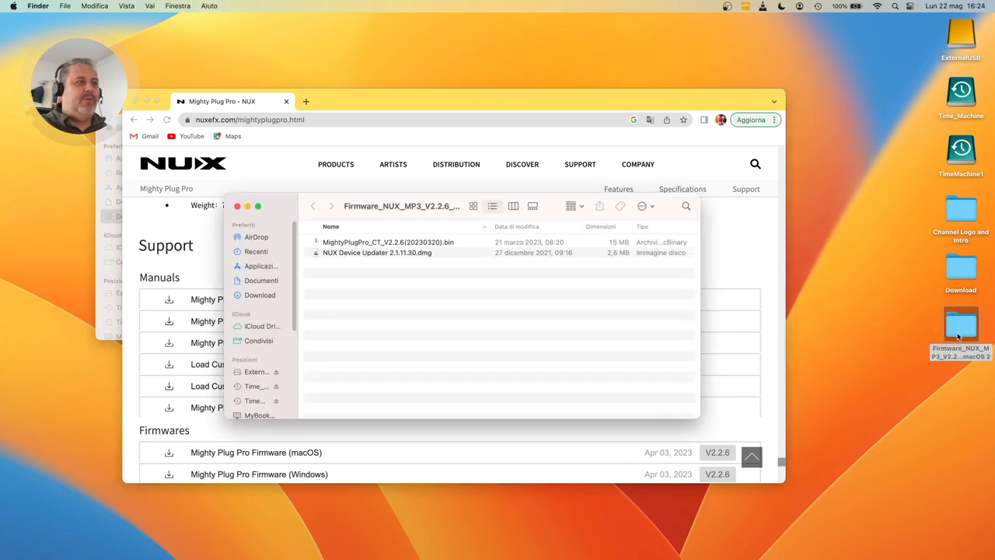
Try opening NUX Device Updater 2.1.11.30.dmg, which reports the item cannot be found
{"action": "left_click", "coordinate": [376, 252]}
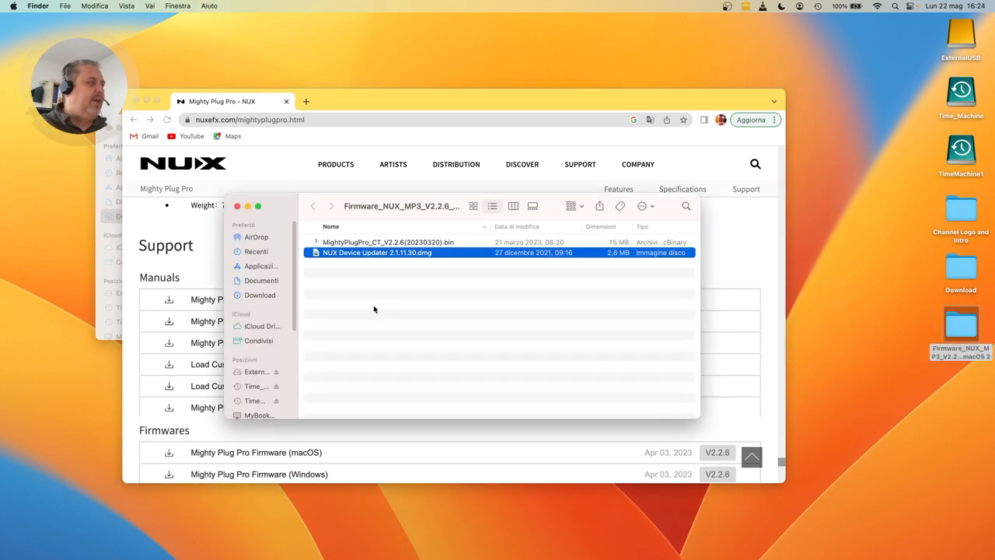
{"action": "mouse_move", "coordinate": [367, 327]}
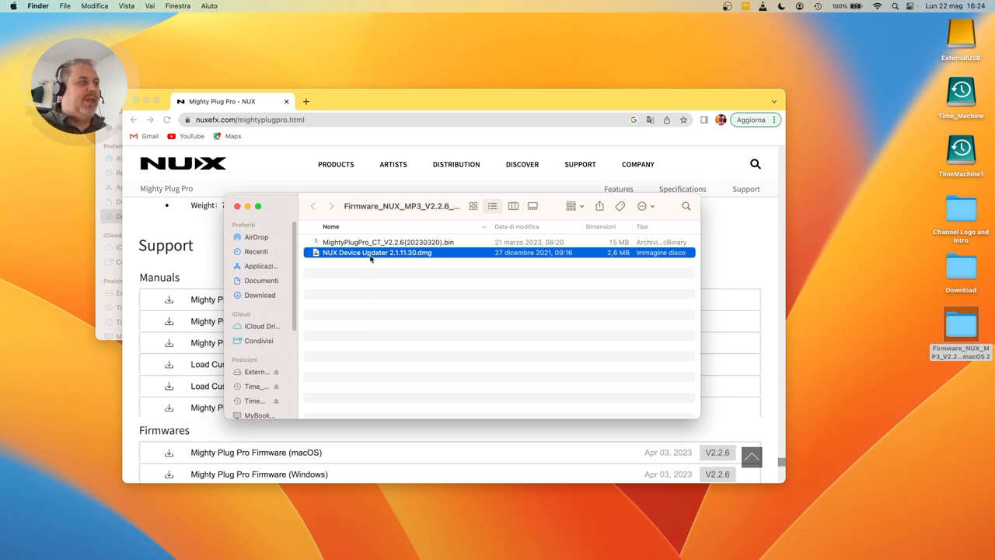
{"action": "mouse_move", "coordinate": [385, 255]}
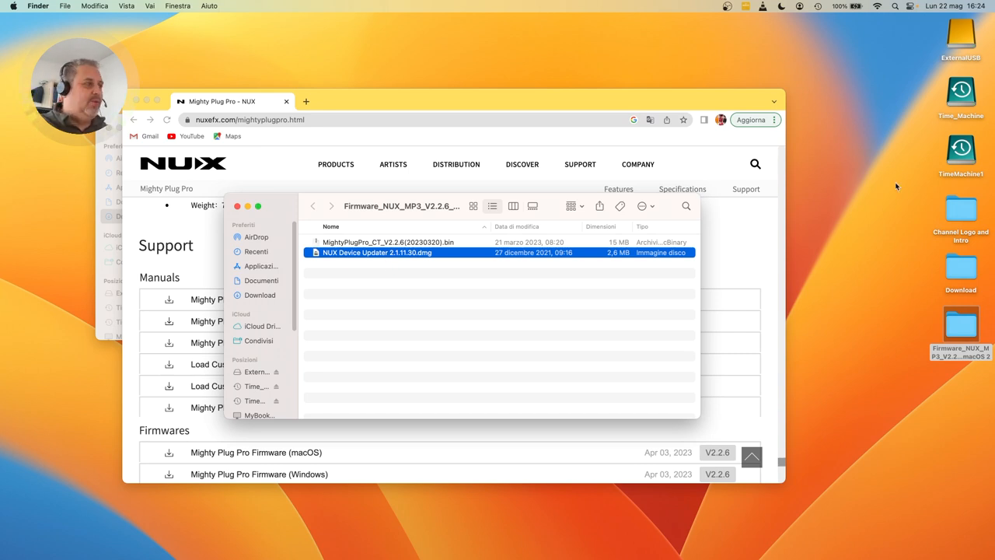
{"action": "mouse_move", "coordinate": [432, 257]}
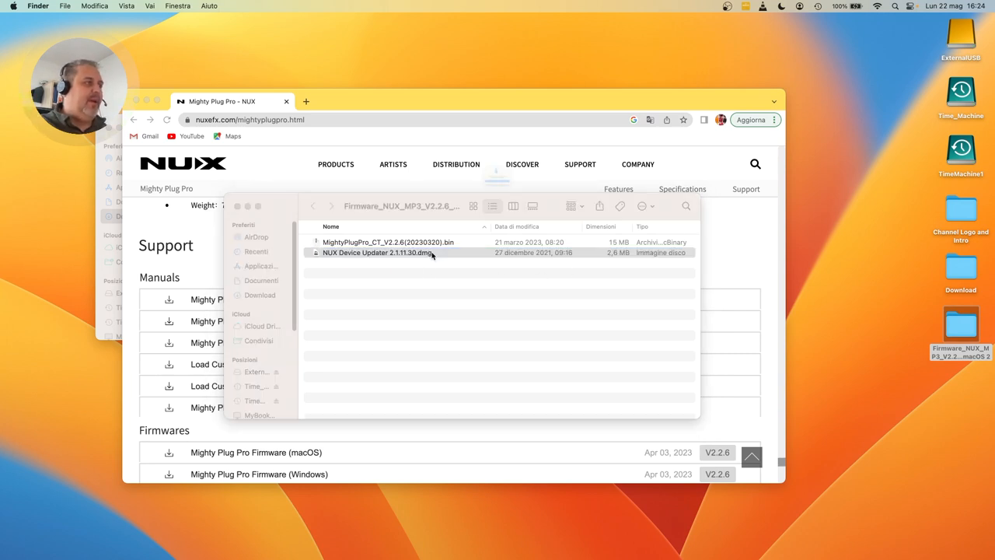
{"action": "double_click", "coordinate": [376, 252]}
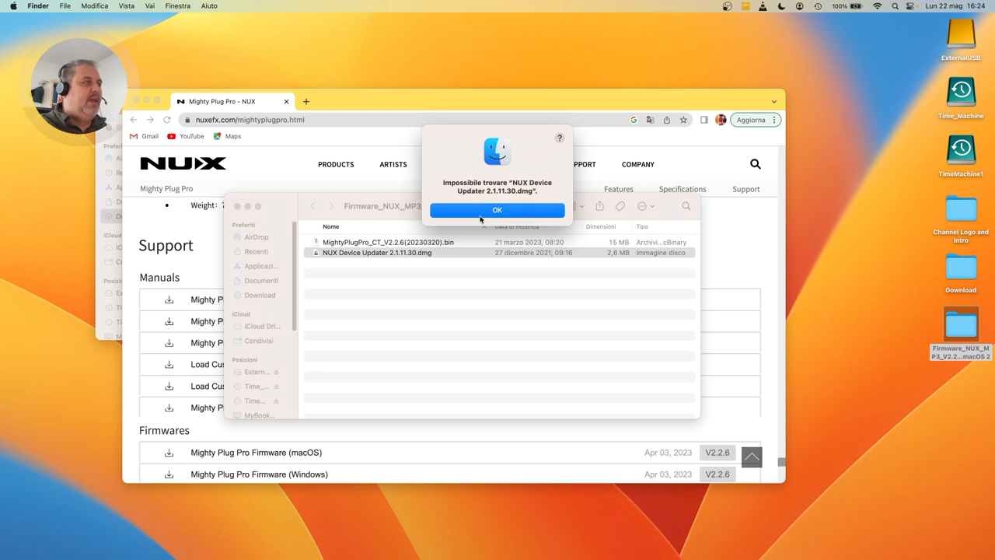
Dismiss the alert, mount the NUX Device Updater disk image and select the updater app
{"action": "left_click", "coordinate": [497, 210]}
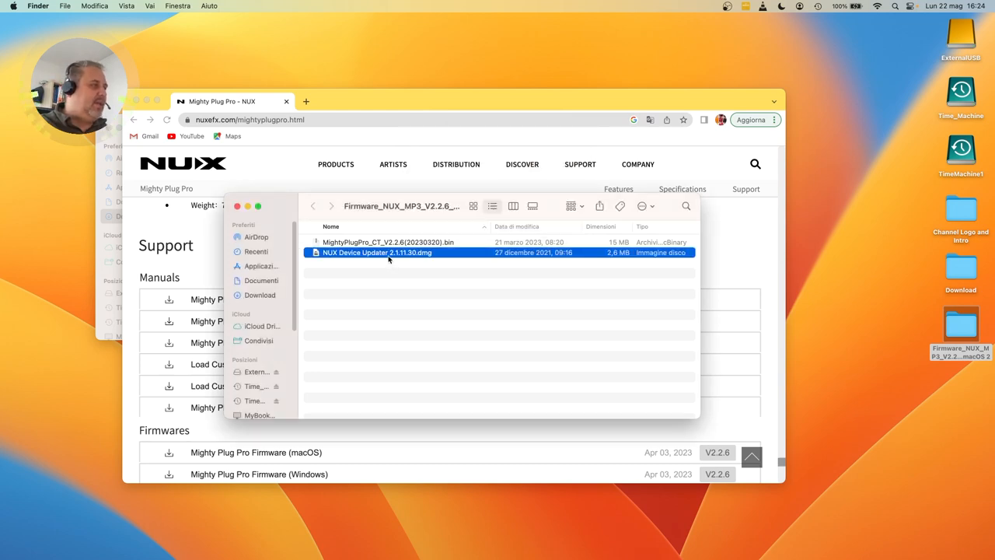
{"action": "double_click", "coordinate": [376, 252]}
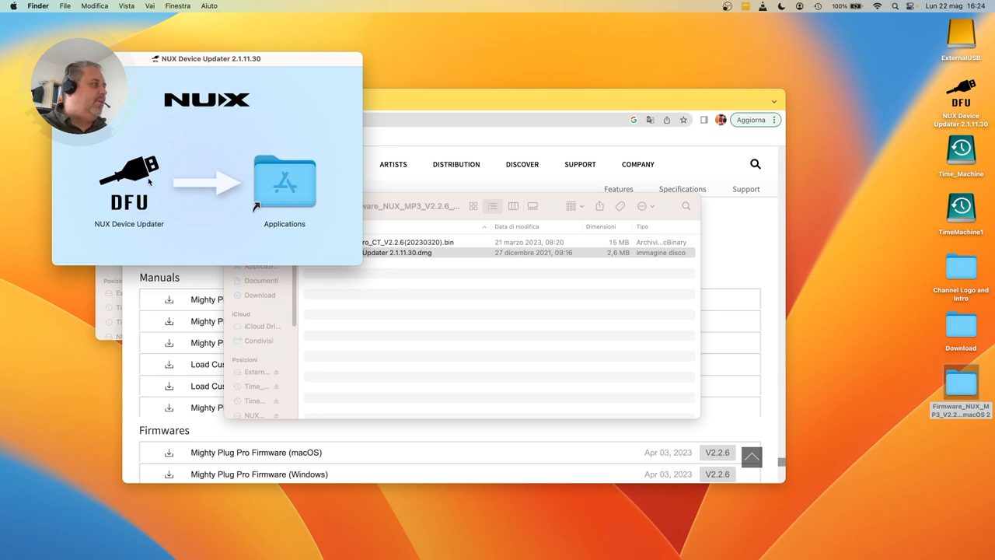
{"action": "left_click", "coordinate": [129, 183]}
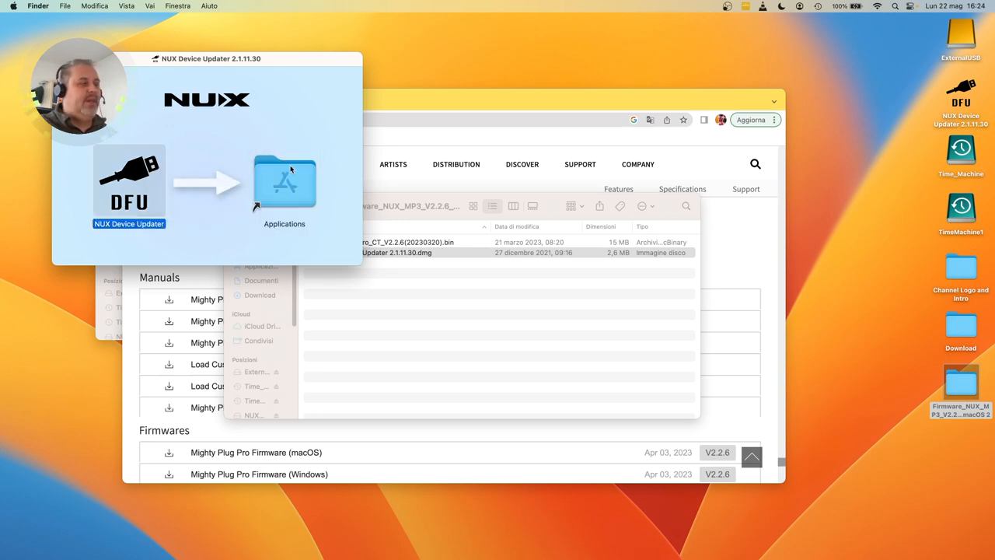
{"action": "mouse_move", "coordinate": [252, 160]}
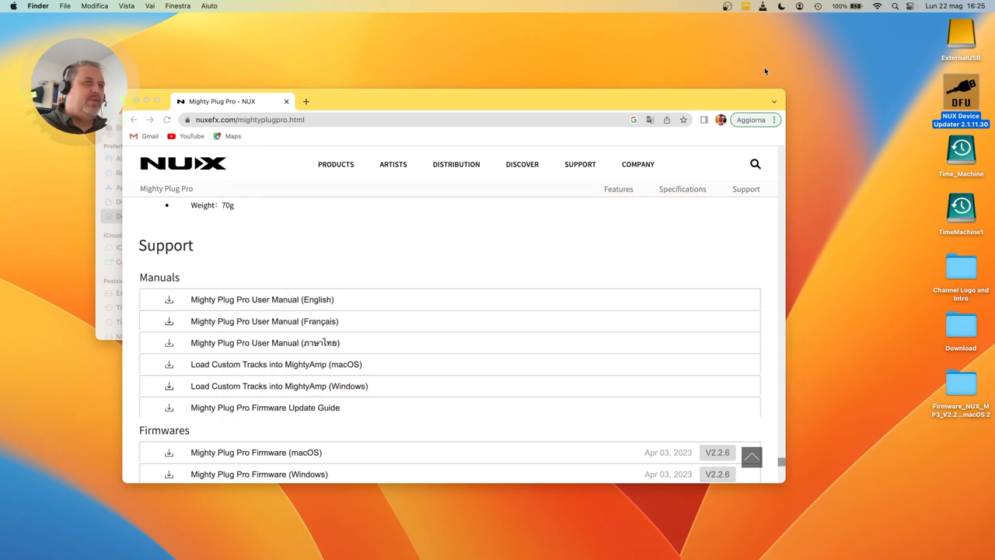
{"action": "mouse_move", "coordinate": [878, 551]}
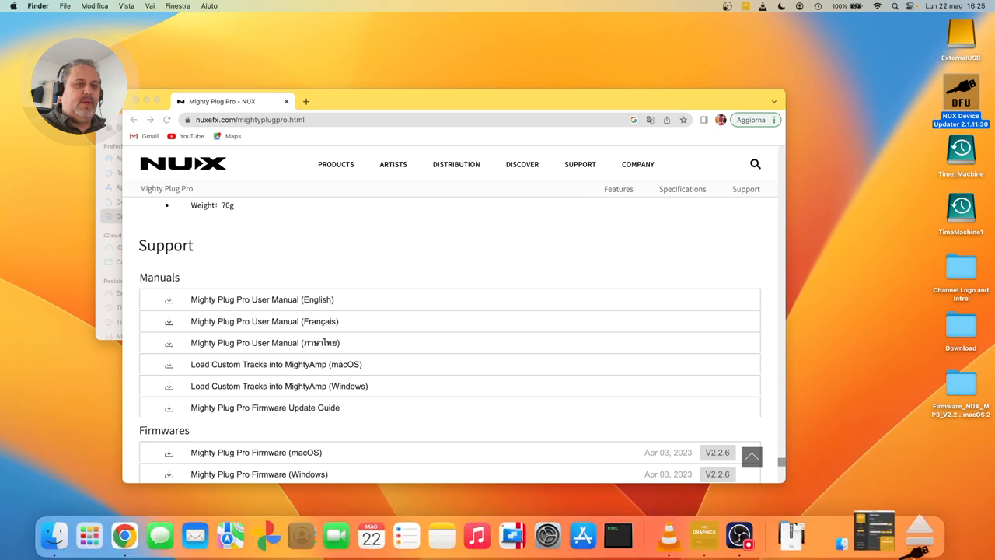
{"action": "mouse_move", "coordinate": [918, 531]}
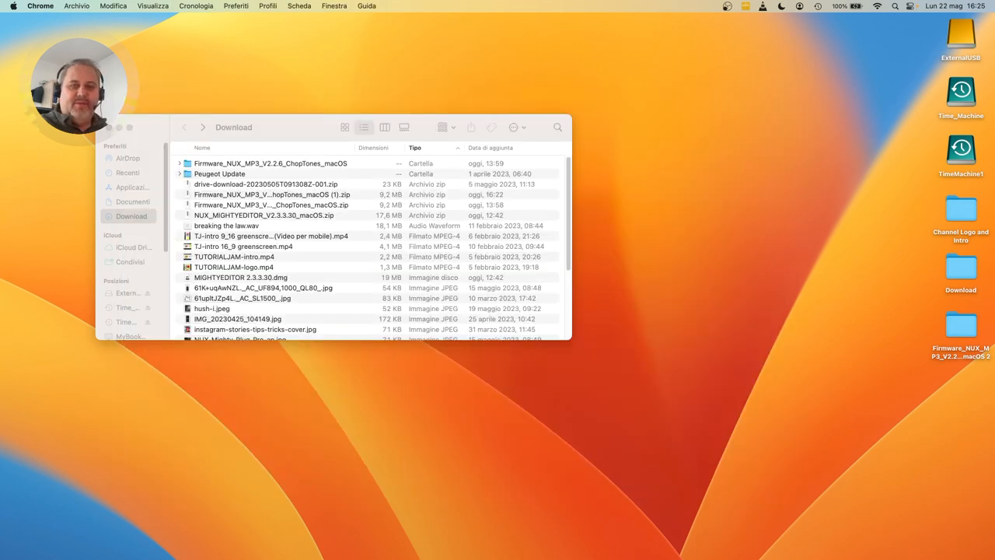
{"action": "mouse_move", "coordinate": [682, 155]}
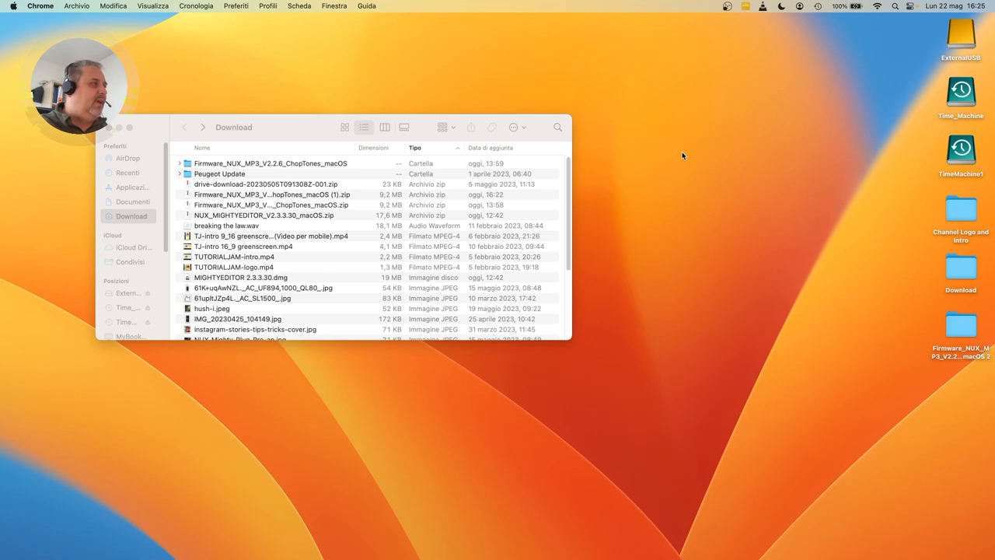
Close the remaining Finder window to leave the desktop clear
{"action": "left_click", "coordinate": [108, 127]}
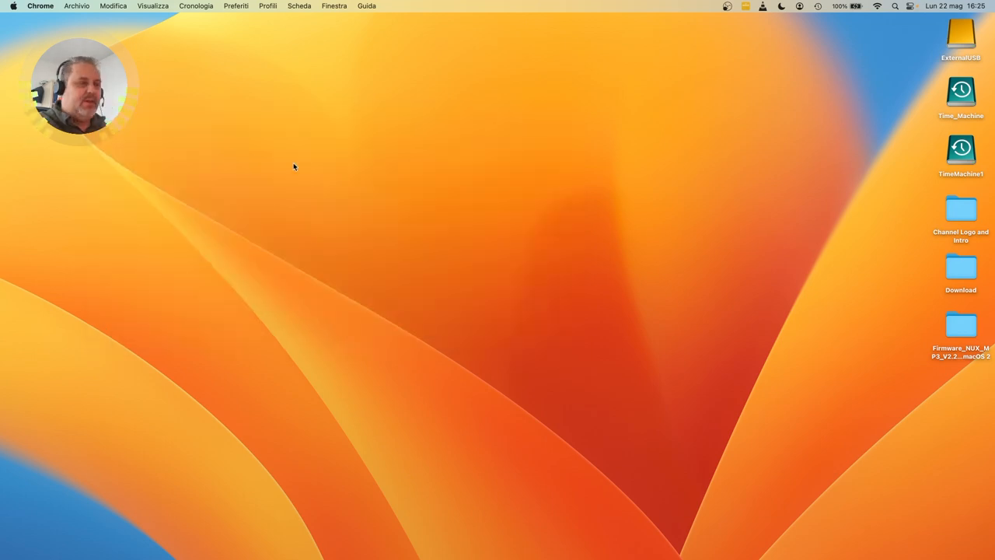
Search Launchpad for 'nux' to locate the NUX Device Updater app
{"action": "left_click", "coordinate": [112, 534]}
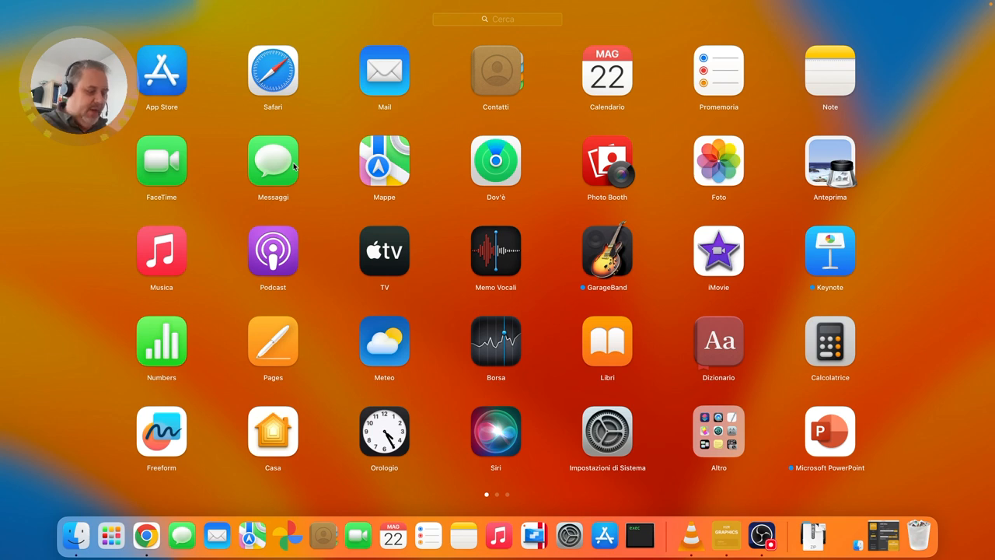
{"action": "type", "text": "nux"}
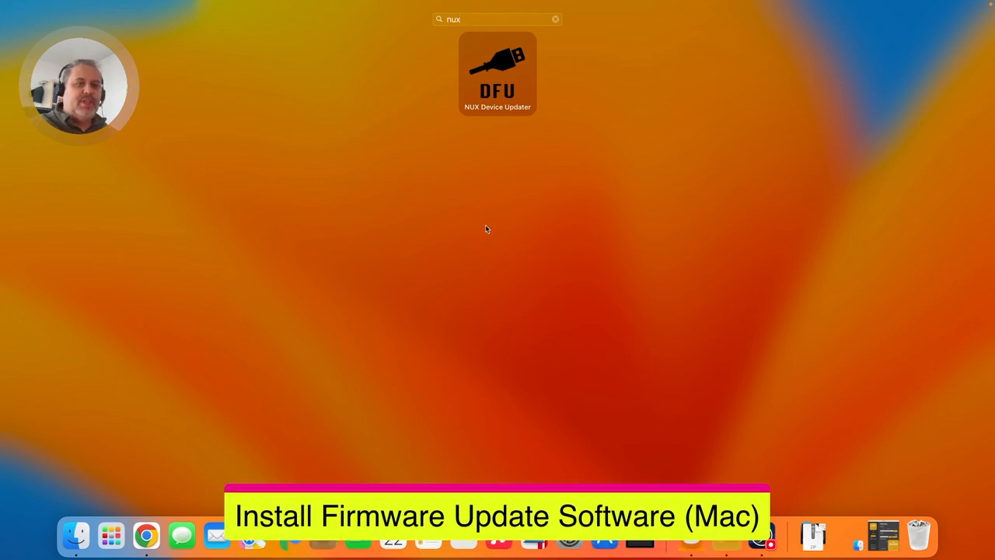
{"action": "mouse_move", "coordinate": [467, 145]}
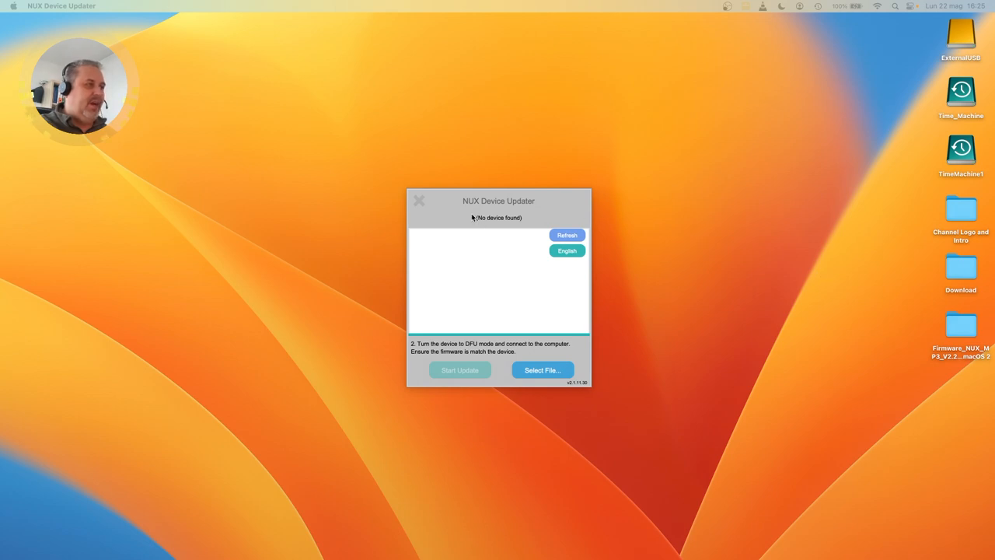
{"action": "mouse_move", "coordinate": [516, 245]}
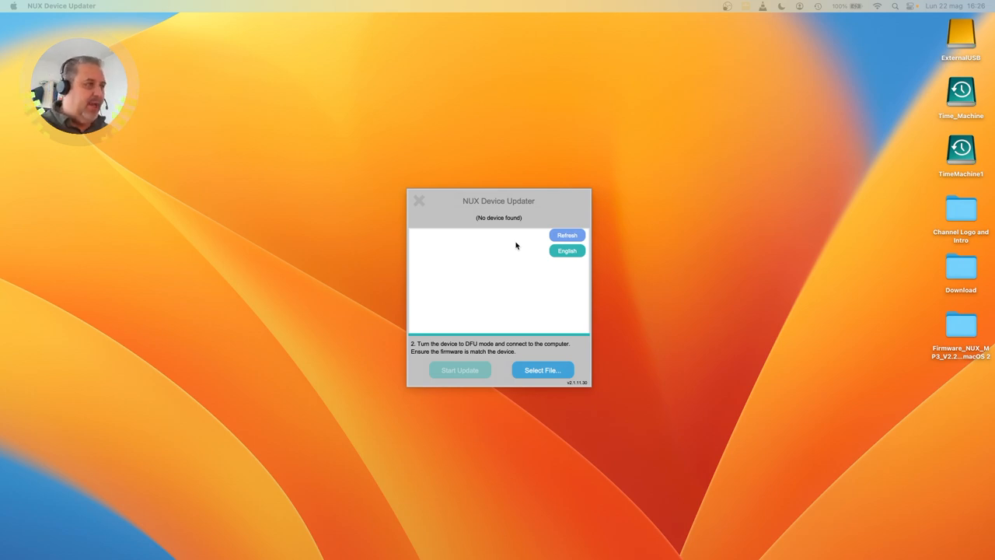
Reposition the NUX Device Updater window while the Mighty Plug Pro connects in DFU mode
{"action": "left_click_drag", "start_coordinate": [497, 201], "coordinate": [317, 221]}
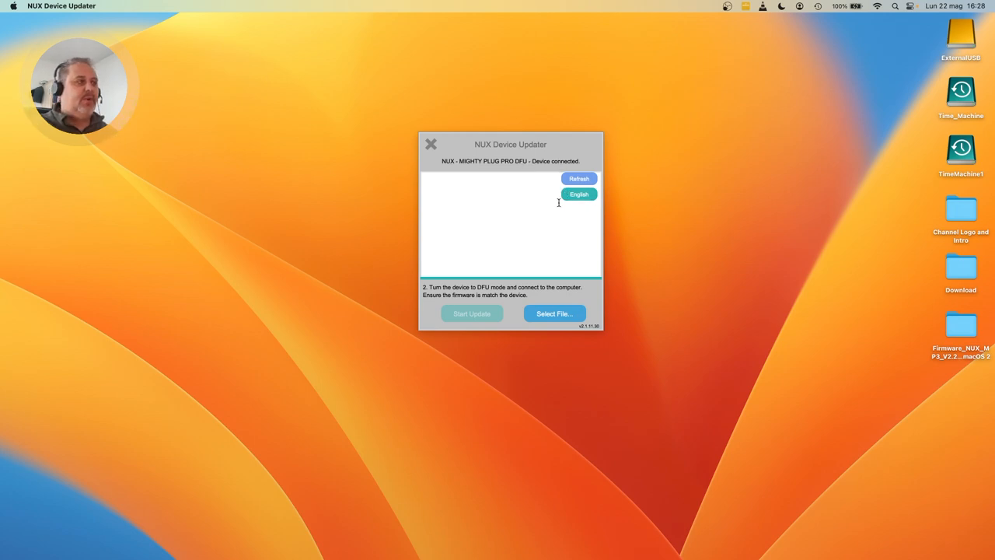
{"action": "mouse_move", "coordinate": [469, 299]}
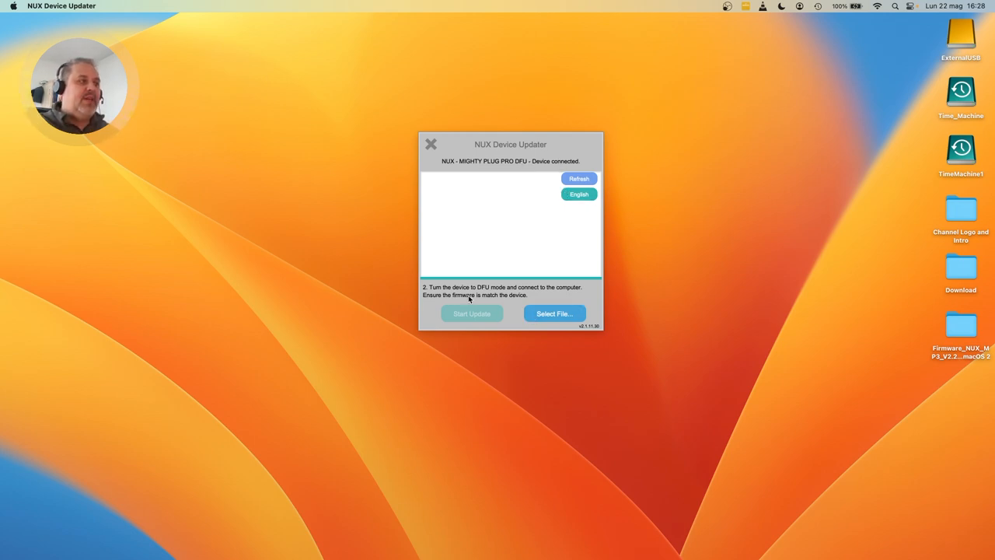
{"action": "mouse_move", "coordinate": [526, 180]}
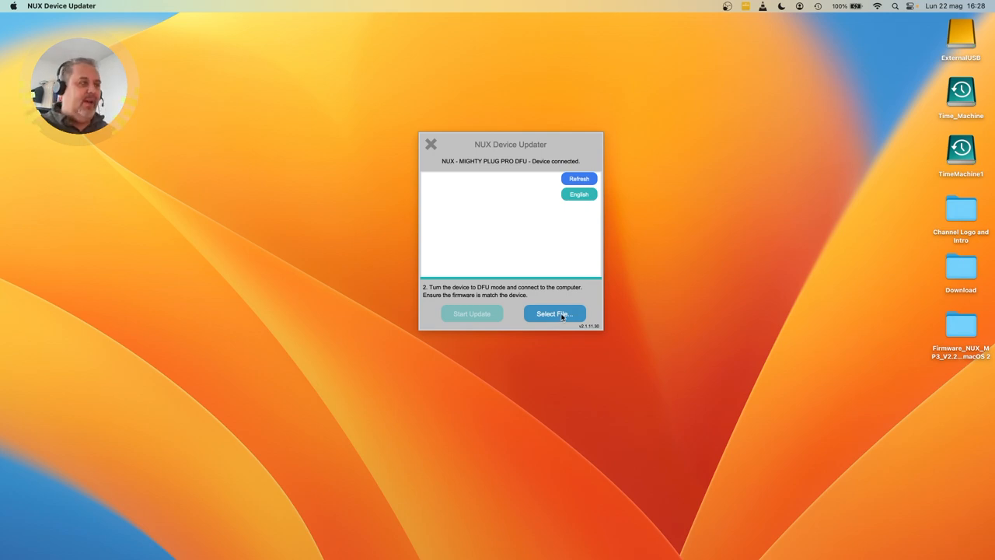
Load the MightyPlugPro V2.2.6 firmware .bin file from the firmware folder on the Desktop
{"action": "left_click", "coordinate": [554, 314]}
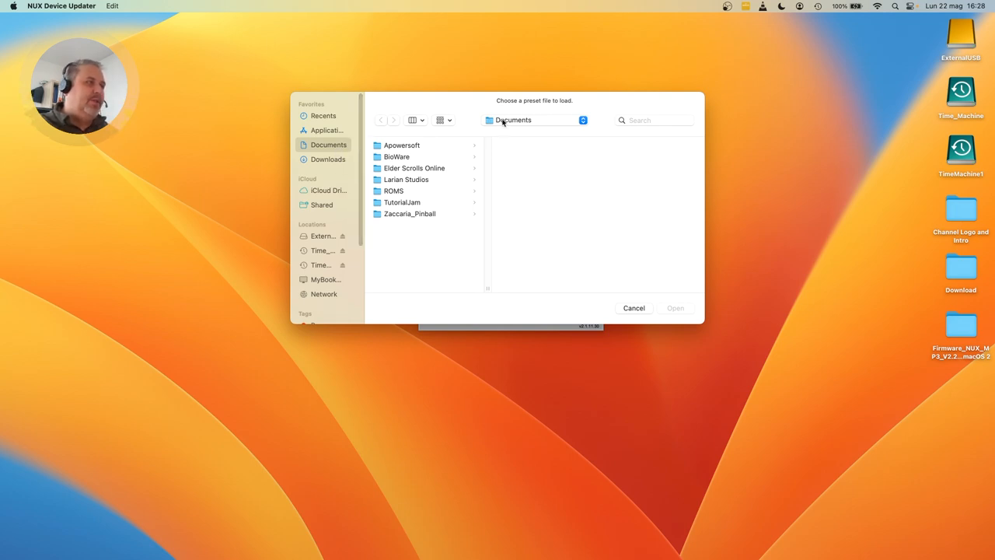
{"action": "left_click", "coordinate": [537, 119]}
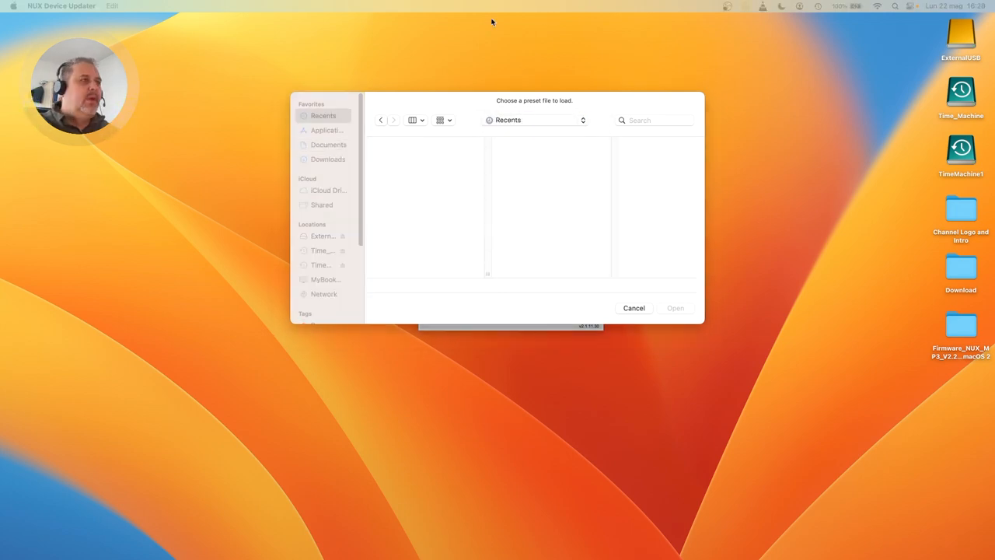
{"action": "left_click", "coordinate": [534, 120]}
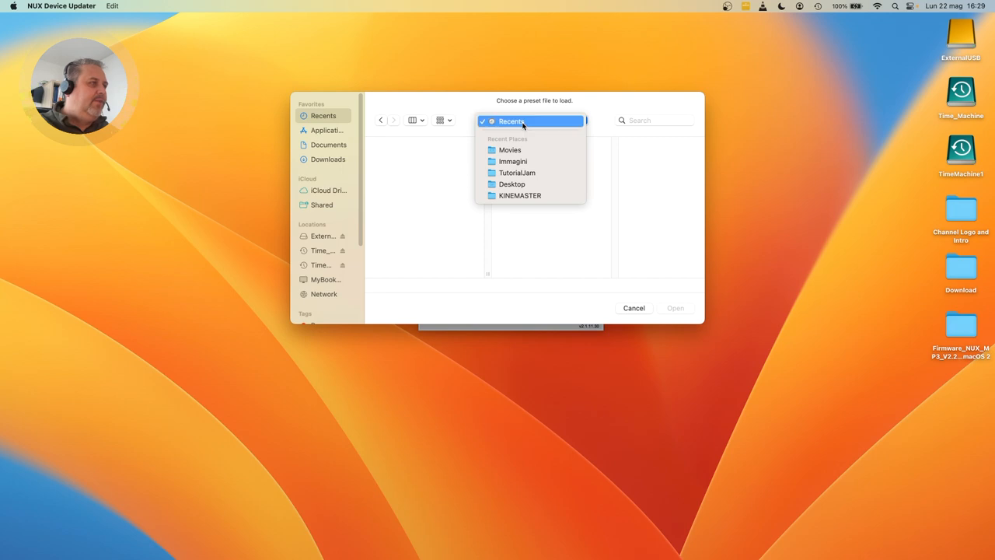
{"action": "left_click", "coordinate": [511, 184]}
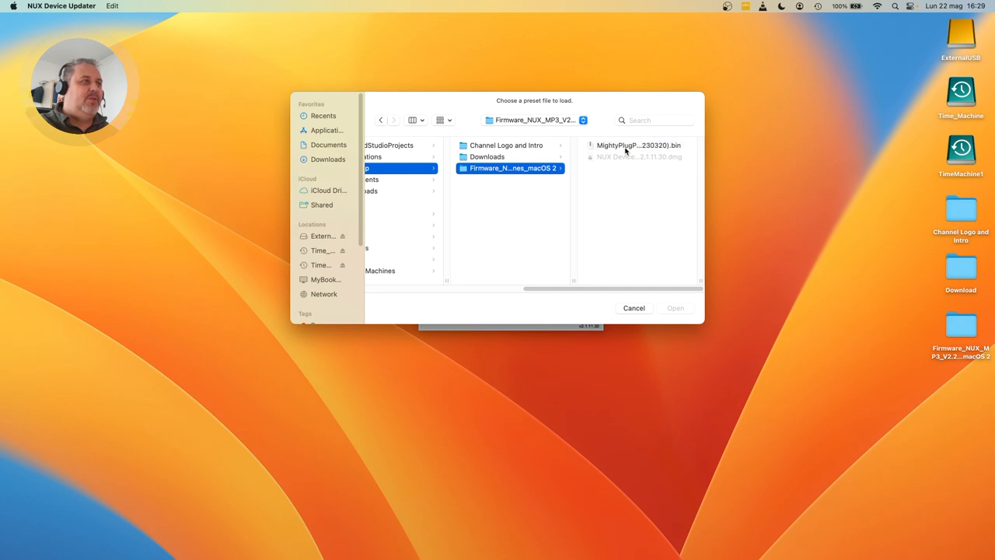
{"action": "left_click", "coordinate": [637, 146]}
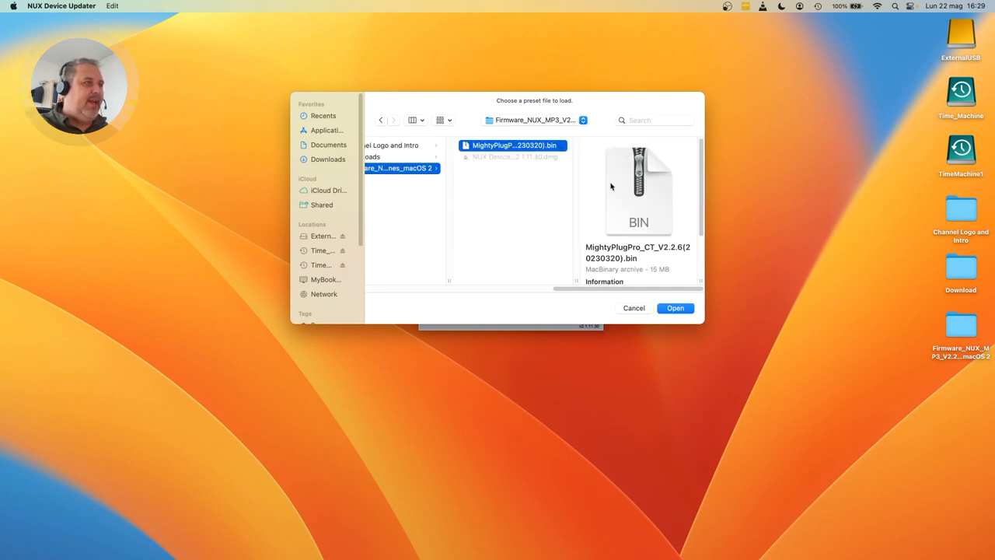
{"action": "left_click", "coordinate": [675, 307]}
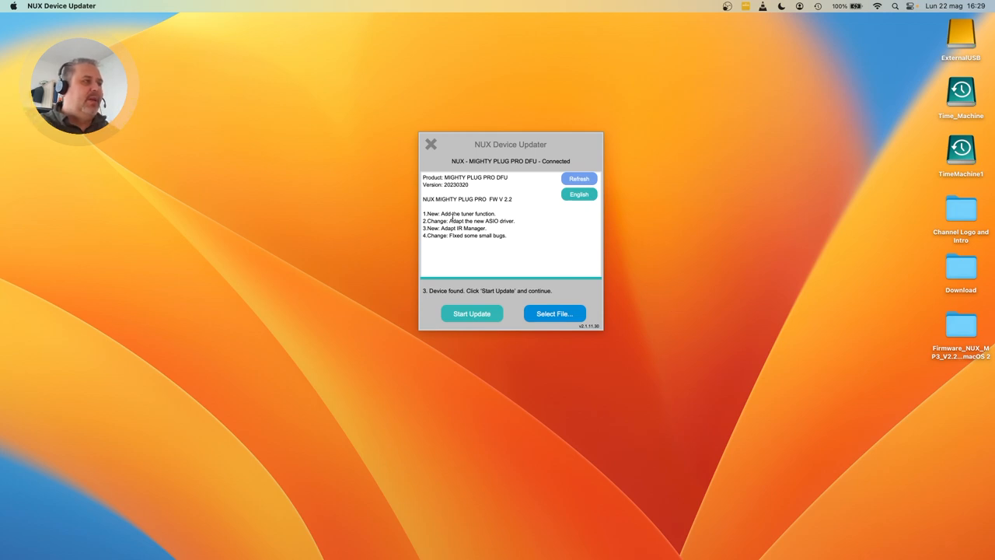
{"action": "mouse_move", "coordinate": [506, 211]}
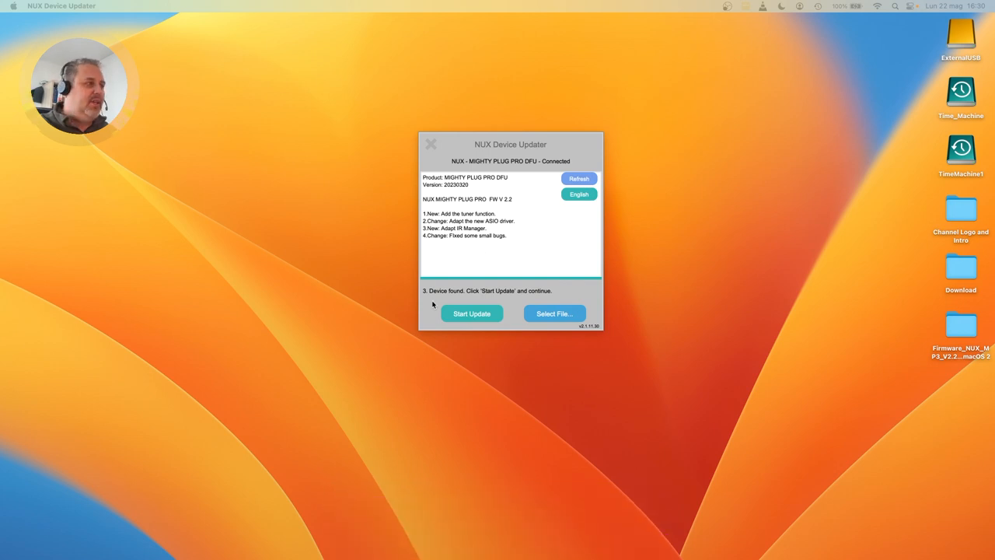
Start the firmware update on the Mighty Plug Pro and let the progress bar complete
{"action": "left_click", "coordinate": [472, 314]}
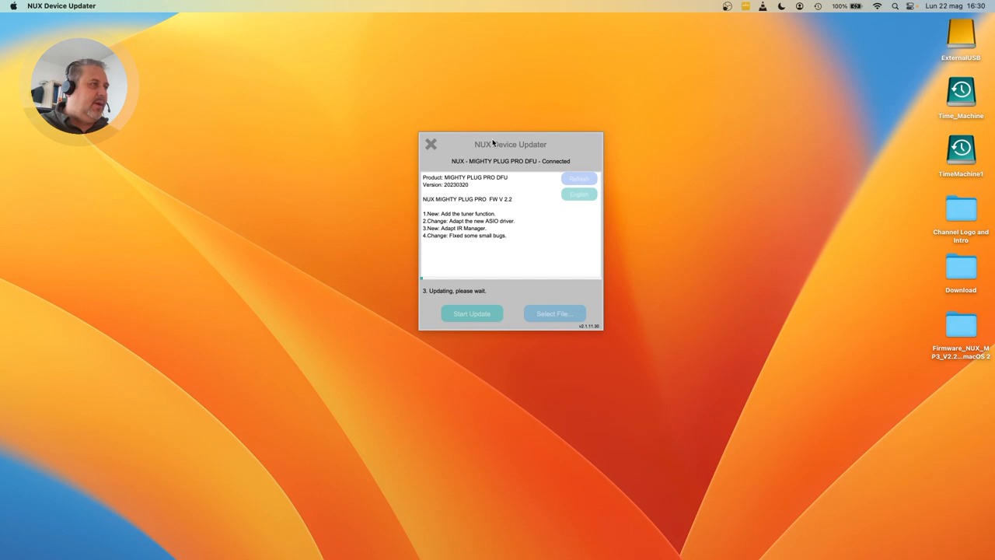
{"action": "left_click_drag", "start_coordinate": [510, 143], "coordinate": [115, 283]}
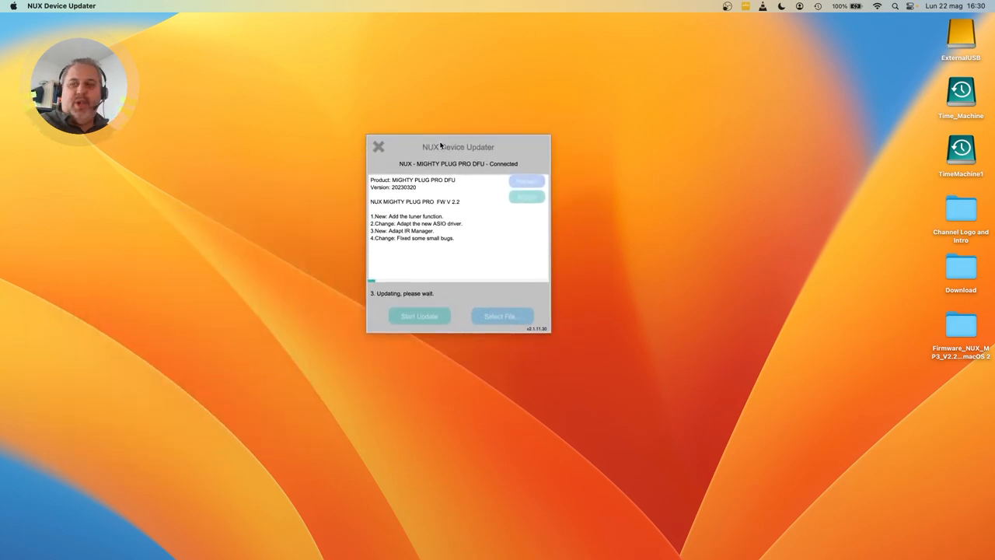
{"action": "left_click_drag", "start_coordinate": [458, 146], "coordinate": [121, 286]}
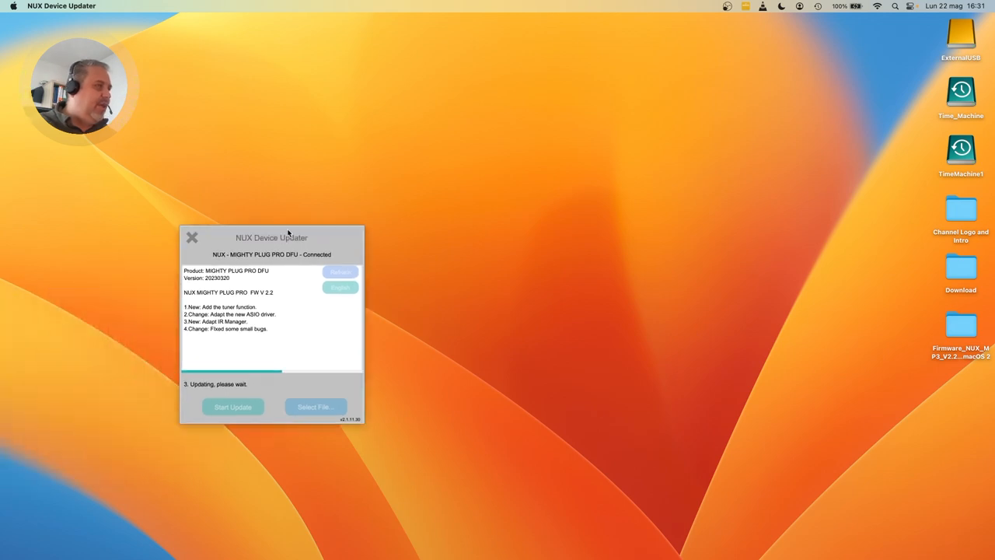
{"action": "left_click_drag", "start_coordinate": [270, 236], "coordinate": [570, 148]}
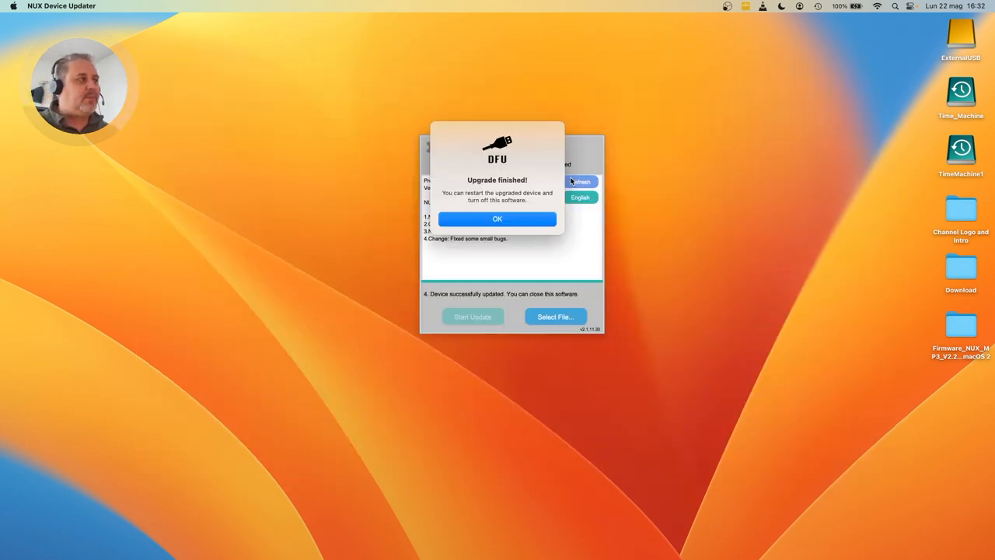
{"action": "mouse_move", "coordinate": [499, 211]}
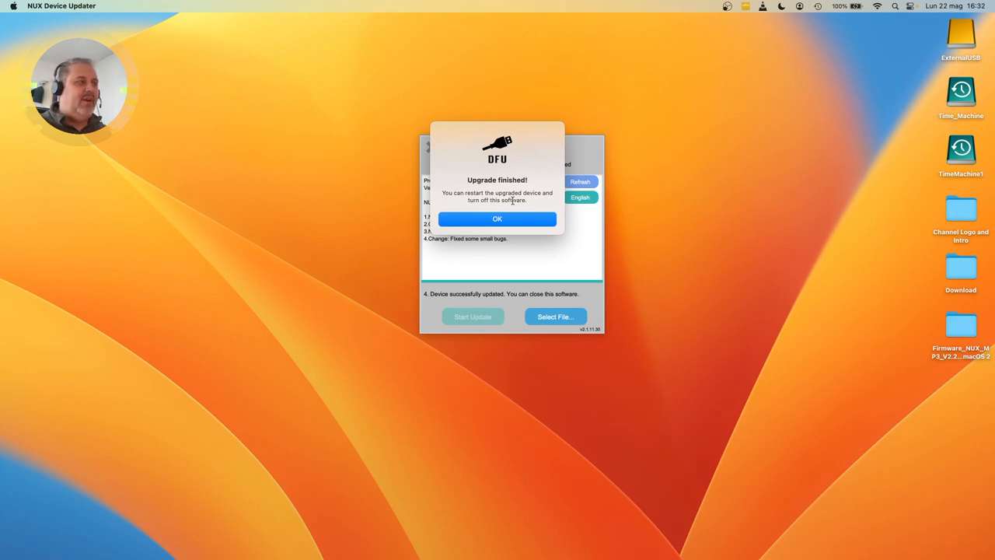
Acknowledge the 'Upgrade finished!' notice, leaving the device reported as successfully updated
{"action": "left_click", "coordinate": [498, 218]}
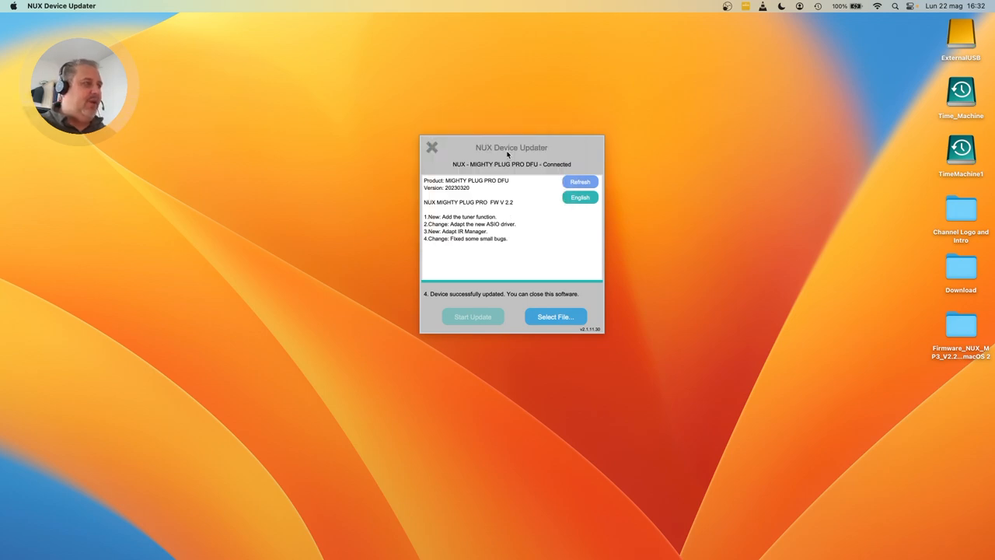
Move the updater window to the lower left and bring the device footage showing the green-blinking plug forward
{"action": "left_click_drag", "start_coordinate": [511, 147], "coordinate": [94, 322]}
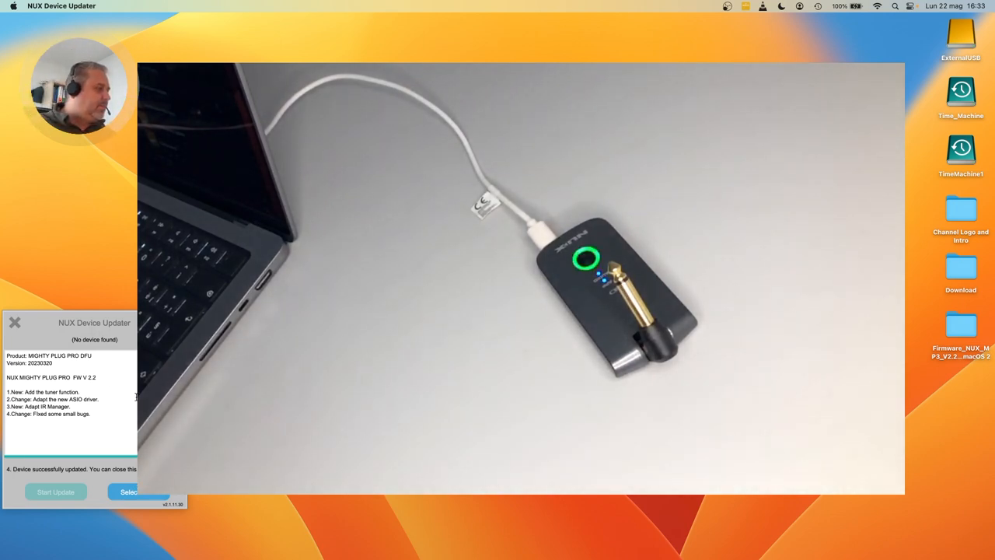
{"action": "left_click", "coordinate": [14, 322]}
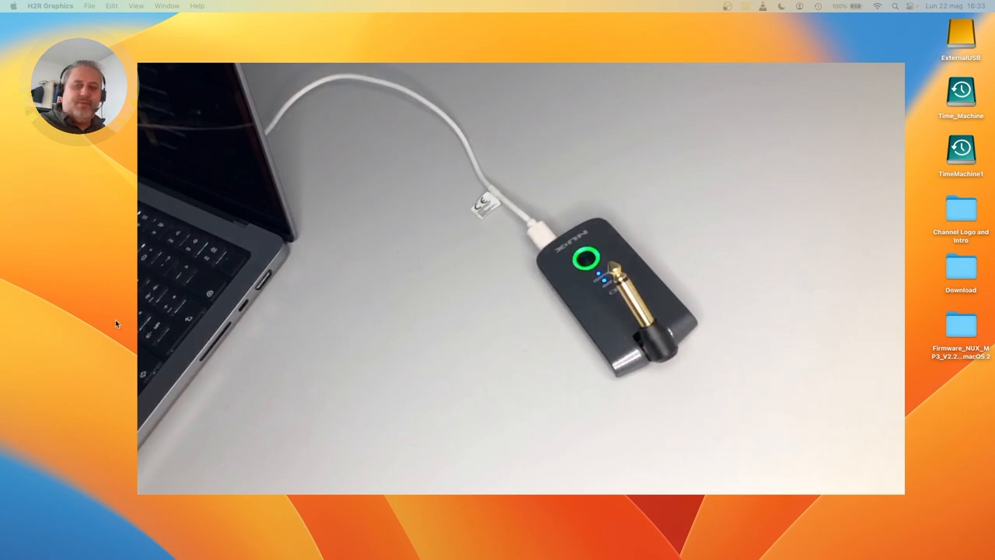